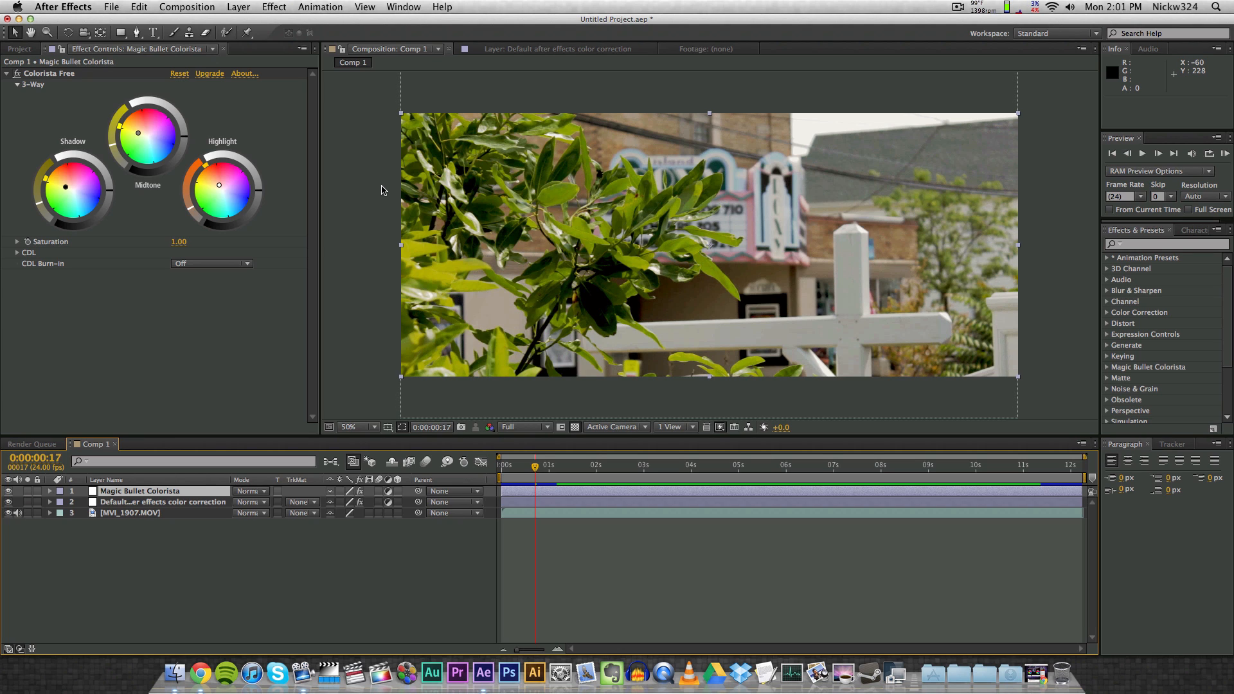
{"action": "mouse_move", "coordinate": [41, 85]}
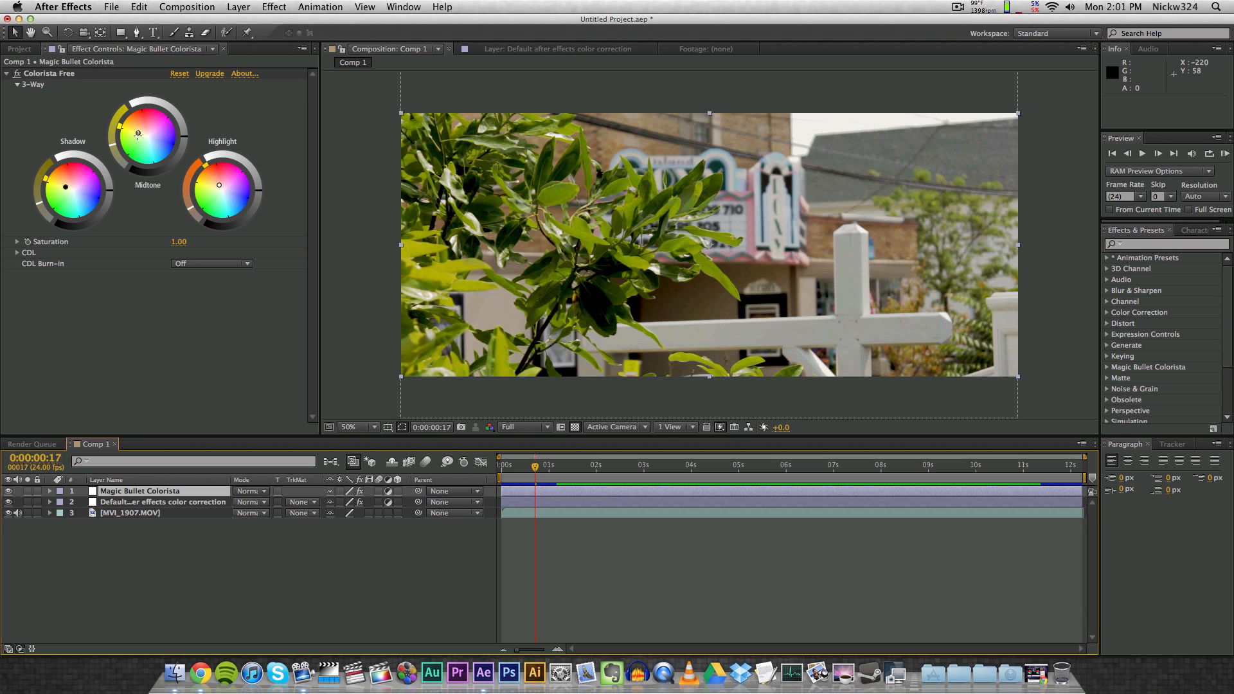
{"action": "mouse_move", "coordinate": [90, 104]}
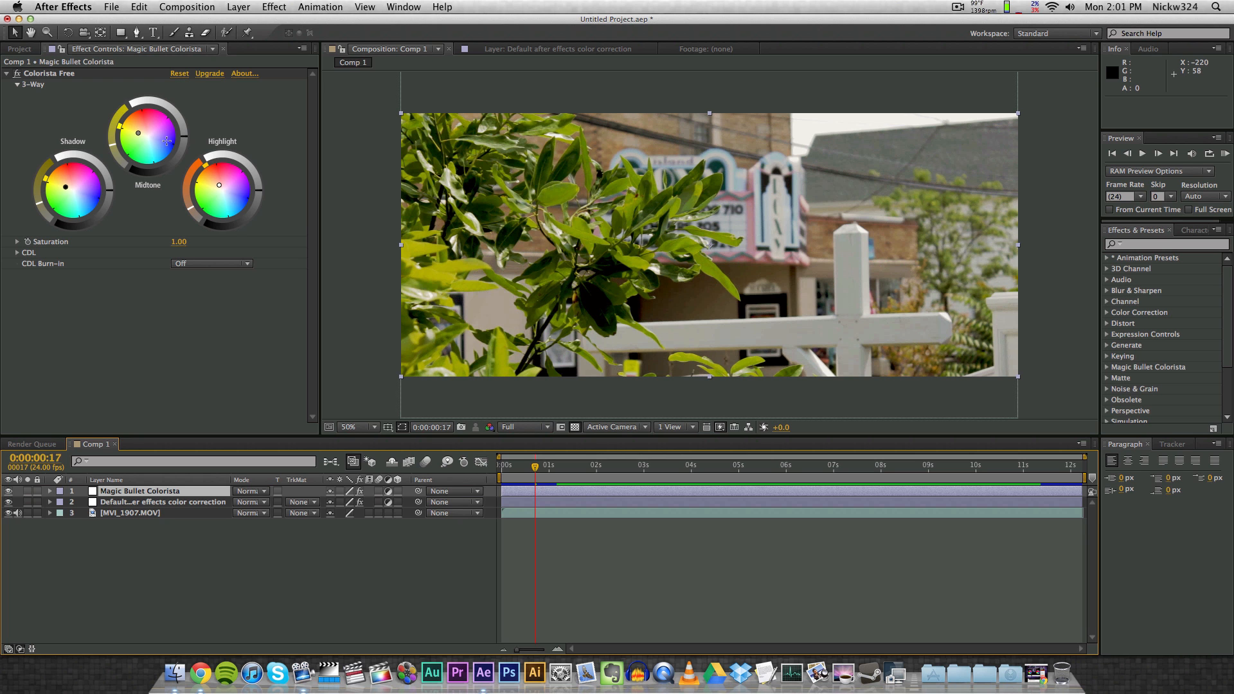
{"action": "mouse_move", "coordinate": [204, 293]}
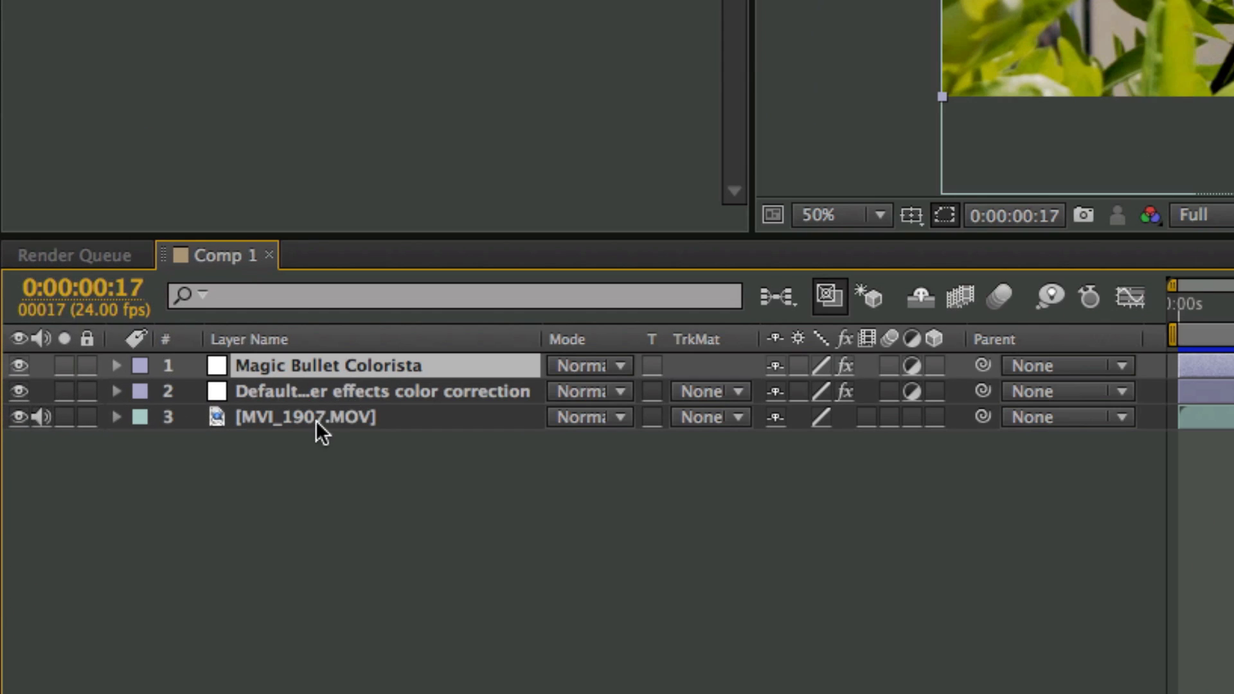
{"action": "left_click", "coordinate": [382, 391]}
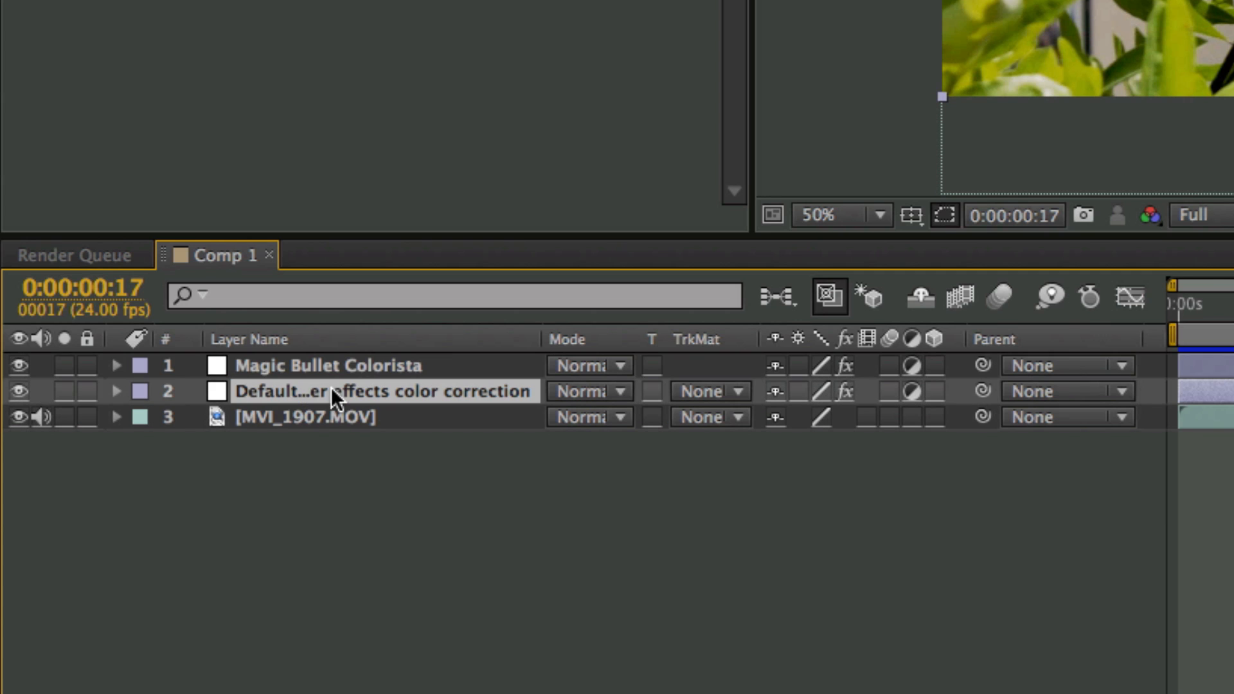
{"action": "mouse_move", "coordinate": [344, 401]}
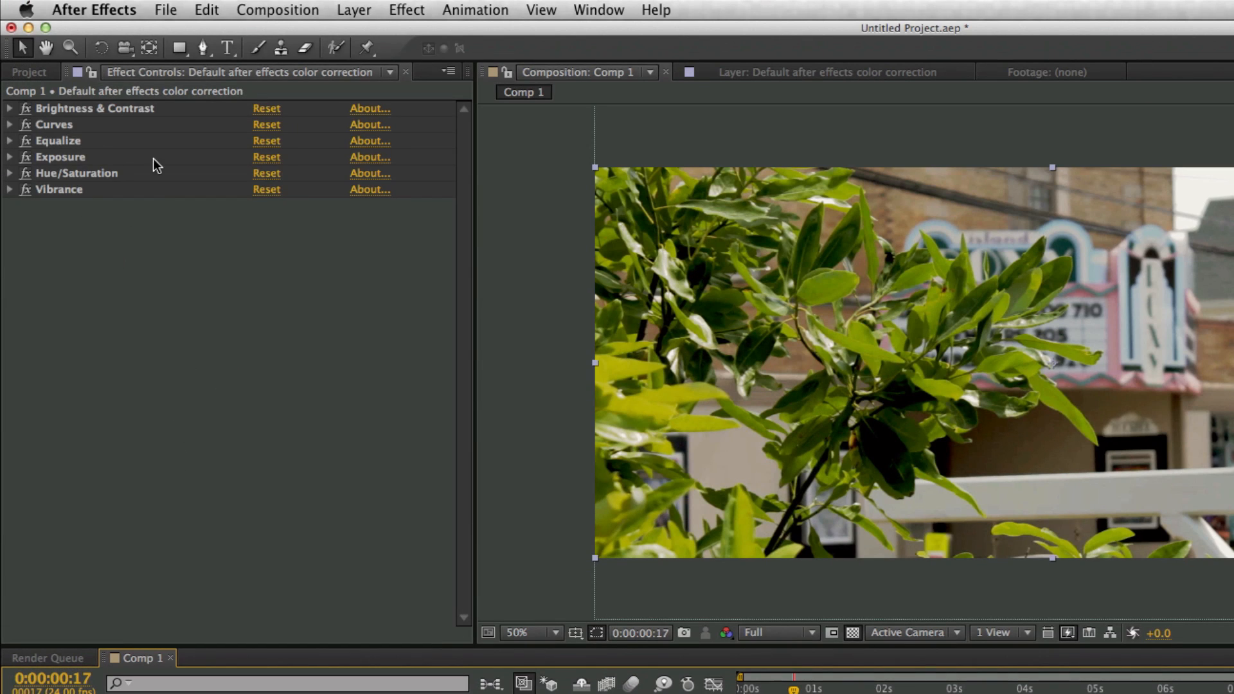
{"action": "left_click", "coordinate": [56, 140]}
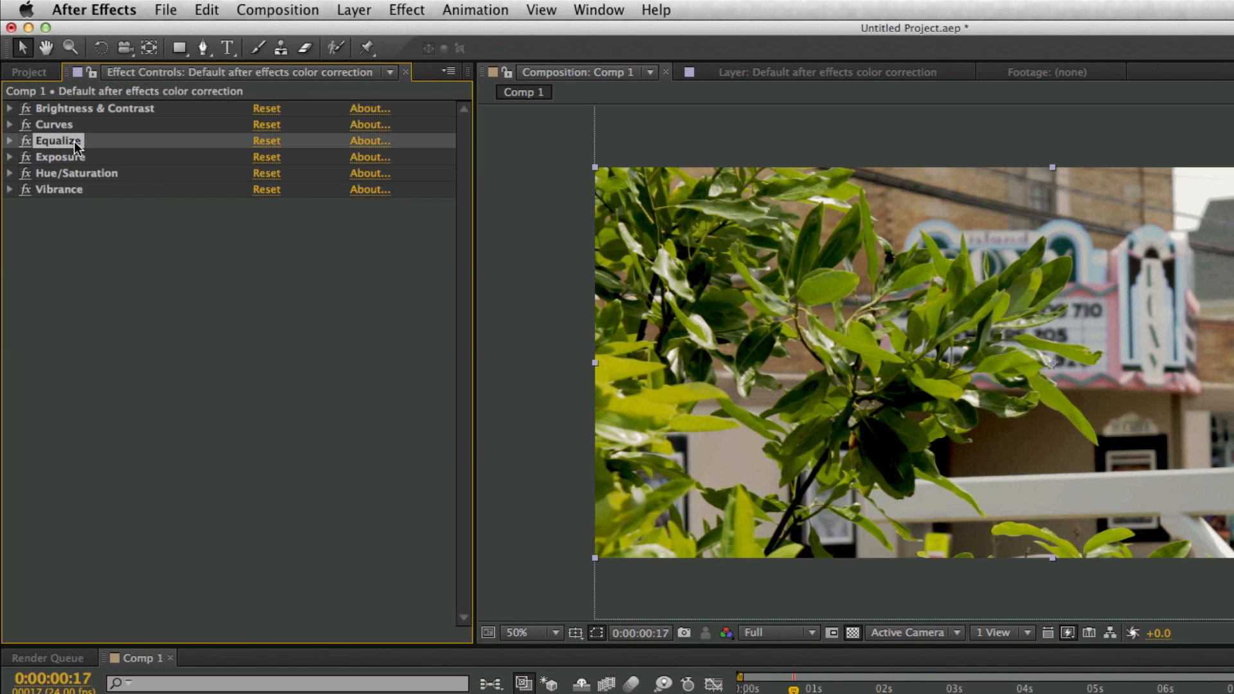
{"action": "left_click", "coordinate": [59, 189]}
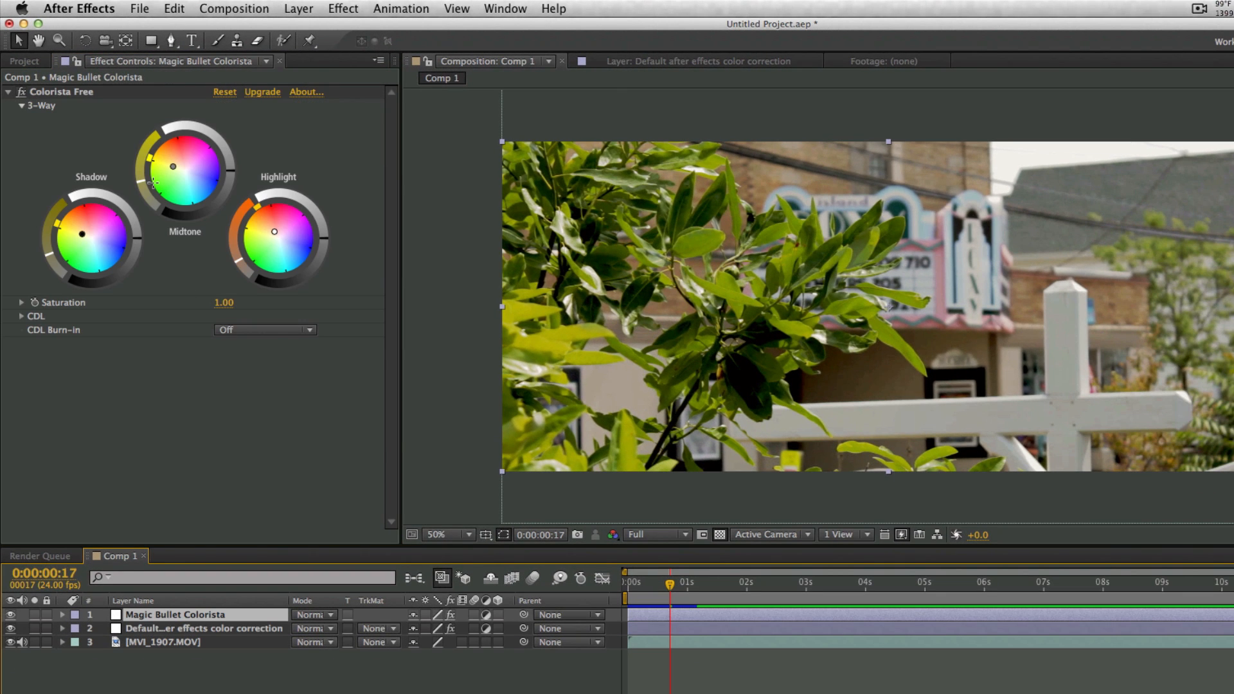
{"action": "mouse_move", "coordinate": [9, 602]}
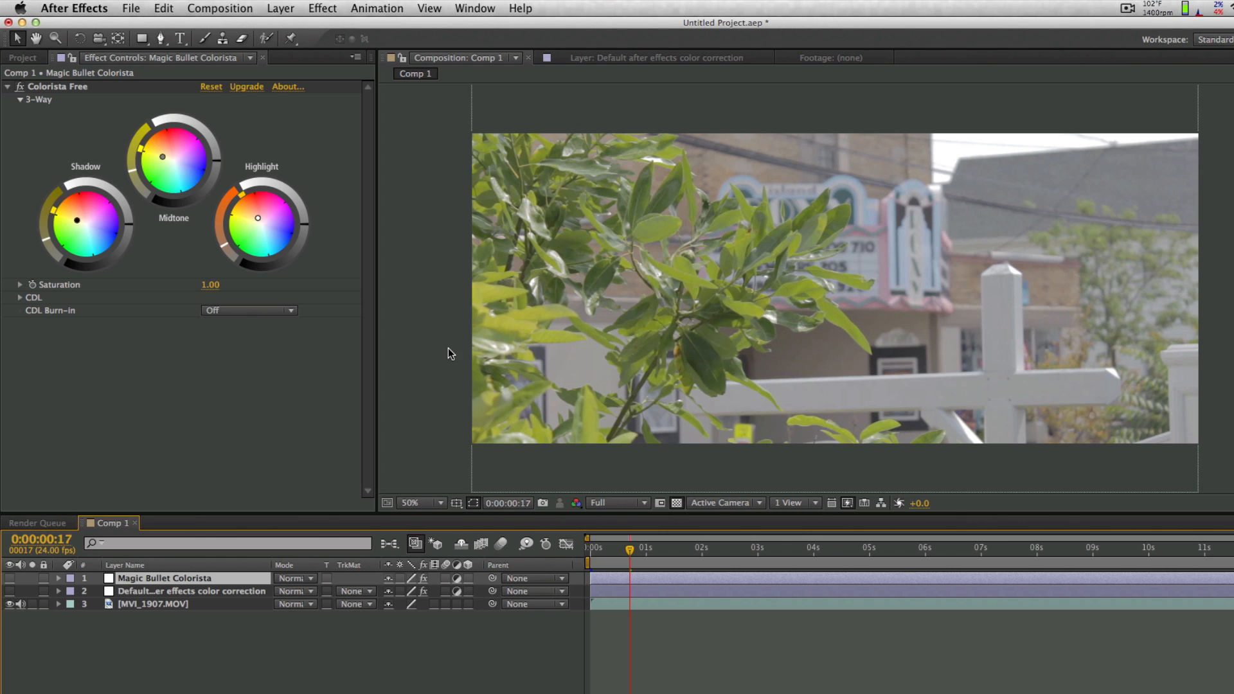
{"action": "mouse_move", "coordinate": [457, 375]}
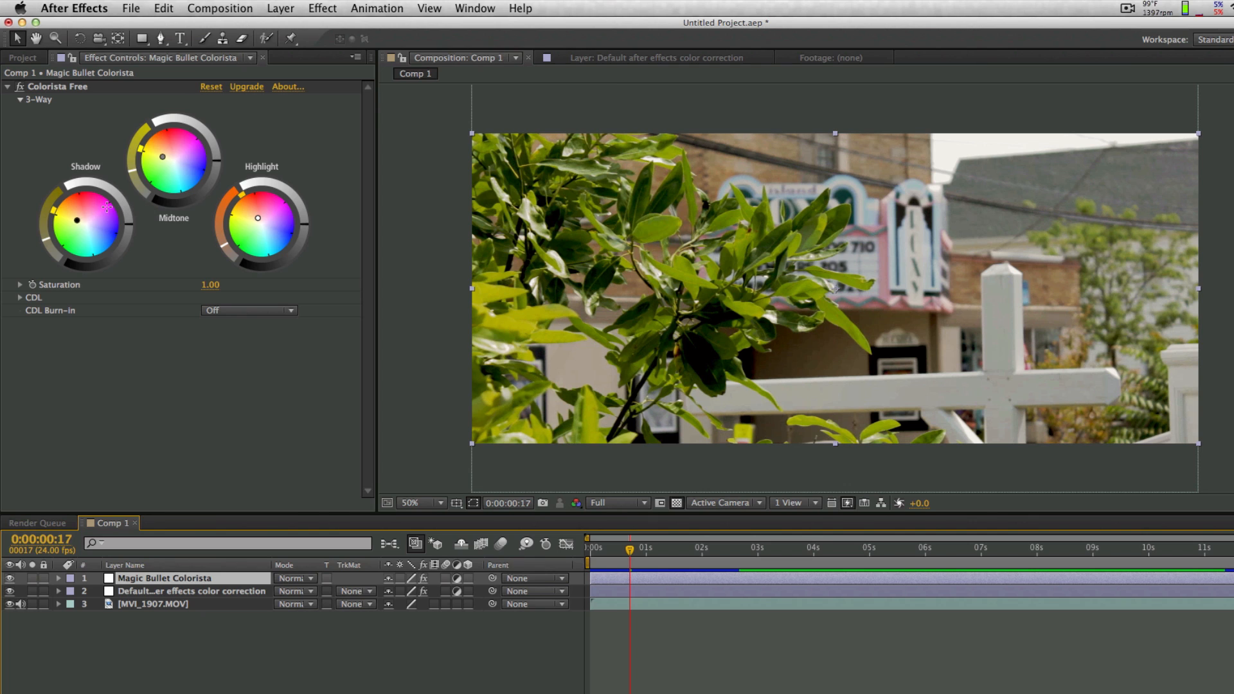
{"action": "mouse_move", "coordinate": [222, 129]}
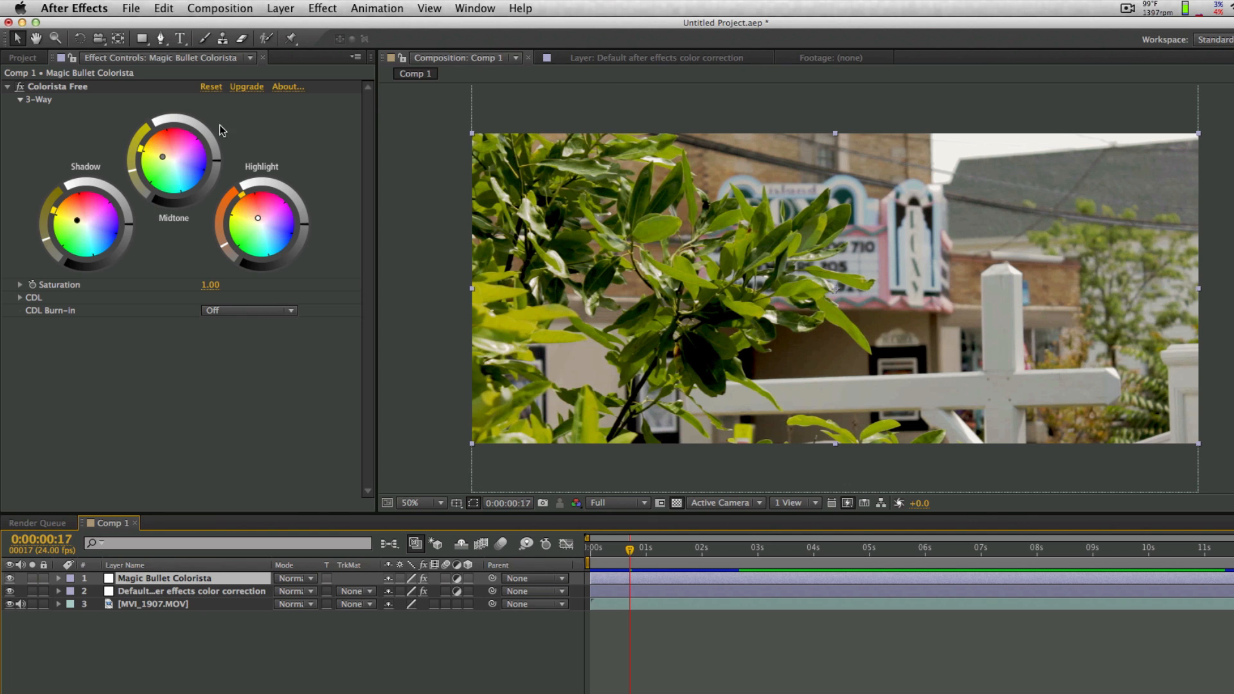
{"action": "mouse_move", "coordinate": [910, 250]}
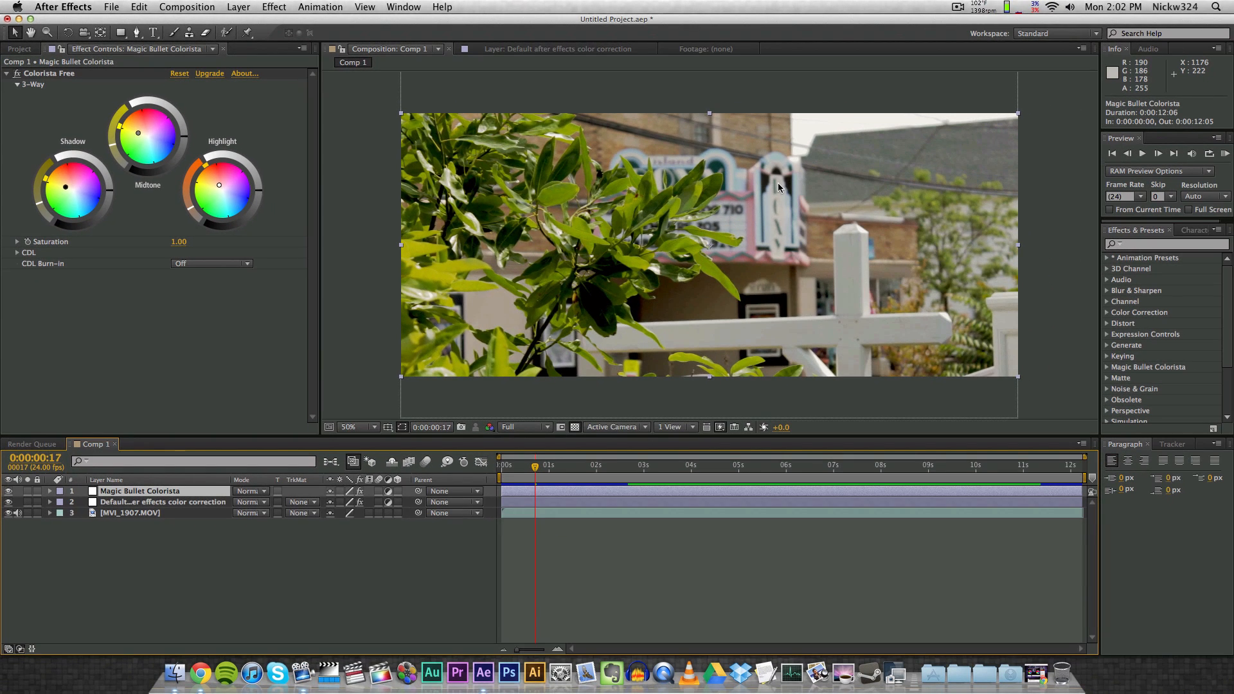
{"action": "mouse_move", "coordinate": [812, 104]}
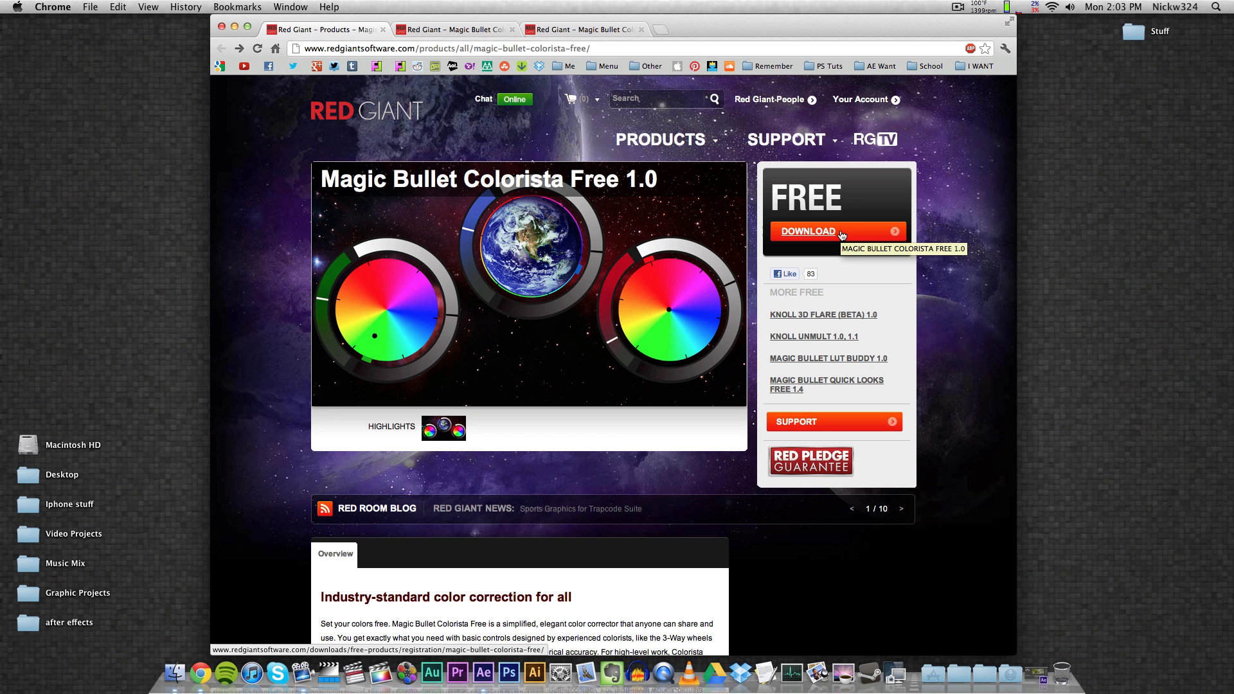
{"action": "scroll", "scroll_direction": "down", "scroll_amount": 3}
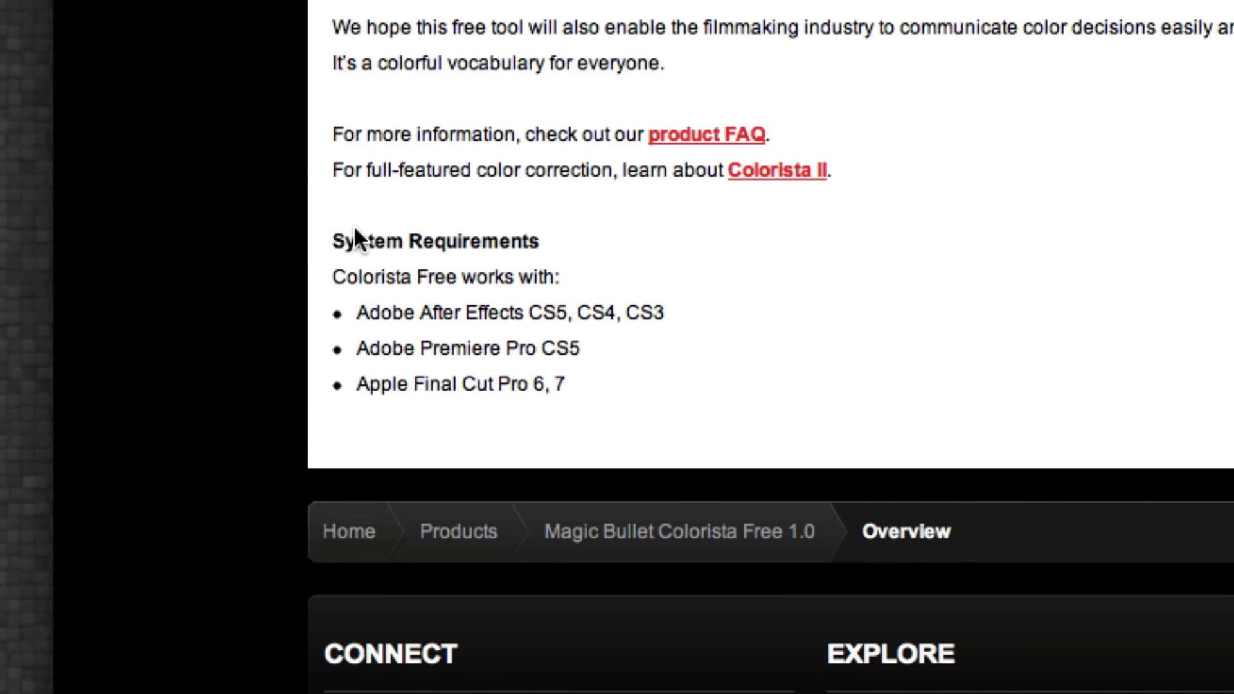
{"action": "mouse_move", "coordinate": [539, 310]}
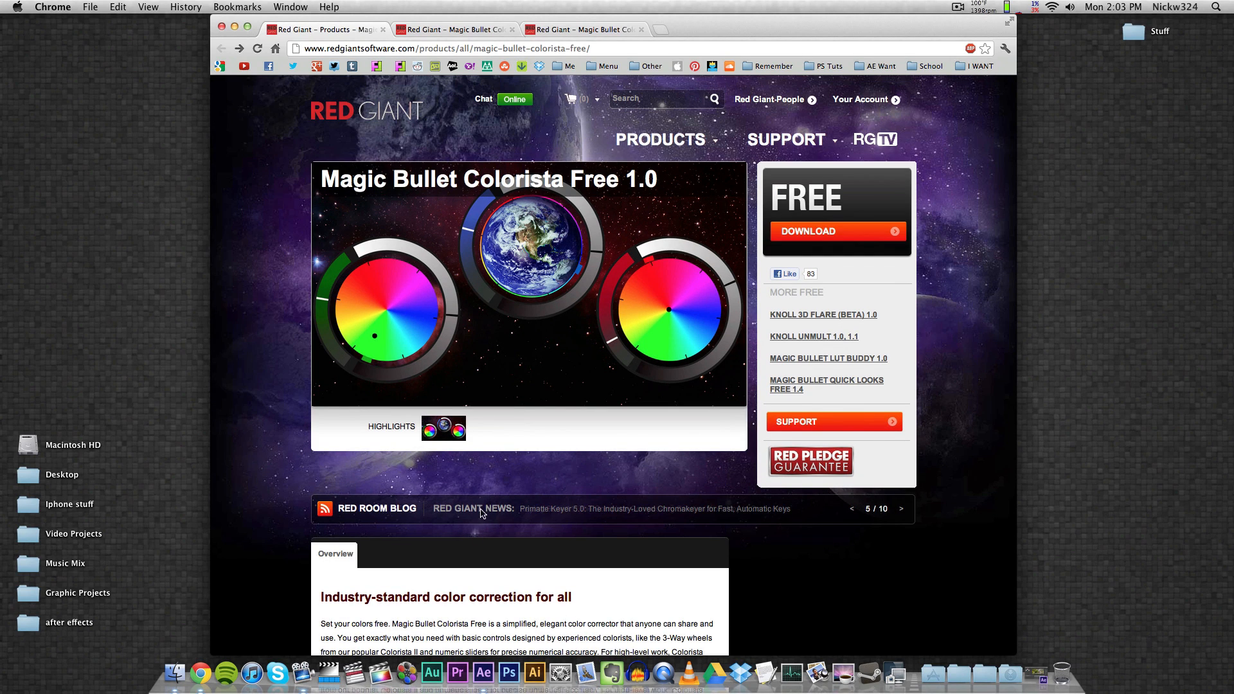
{"action": "left_click", "coordinate": [493, 673]}
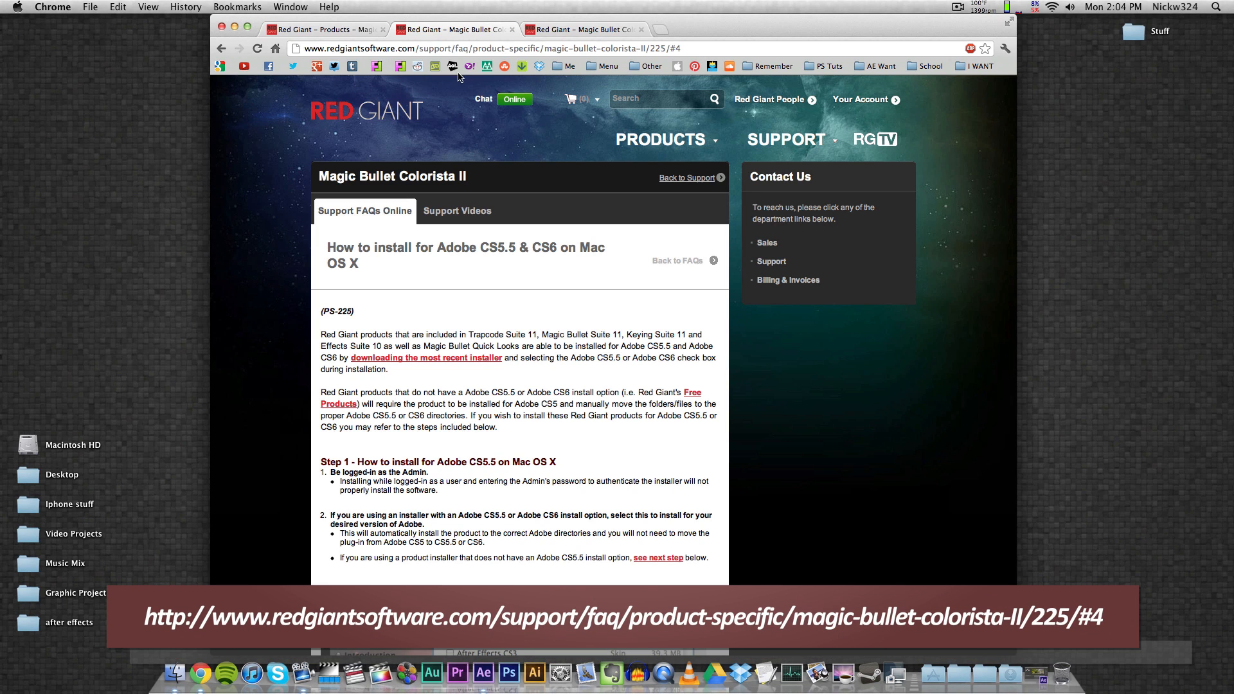
{"action": "mouse_move", "coordinate": [578, 271]}
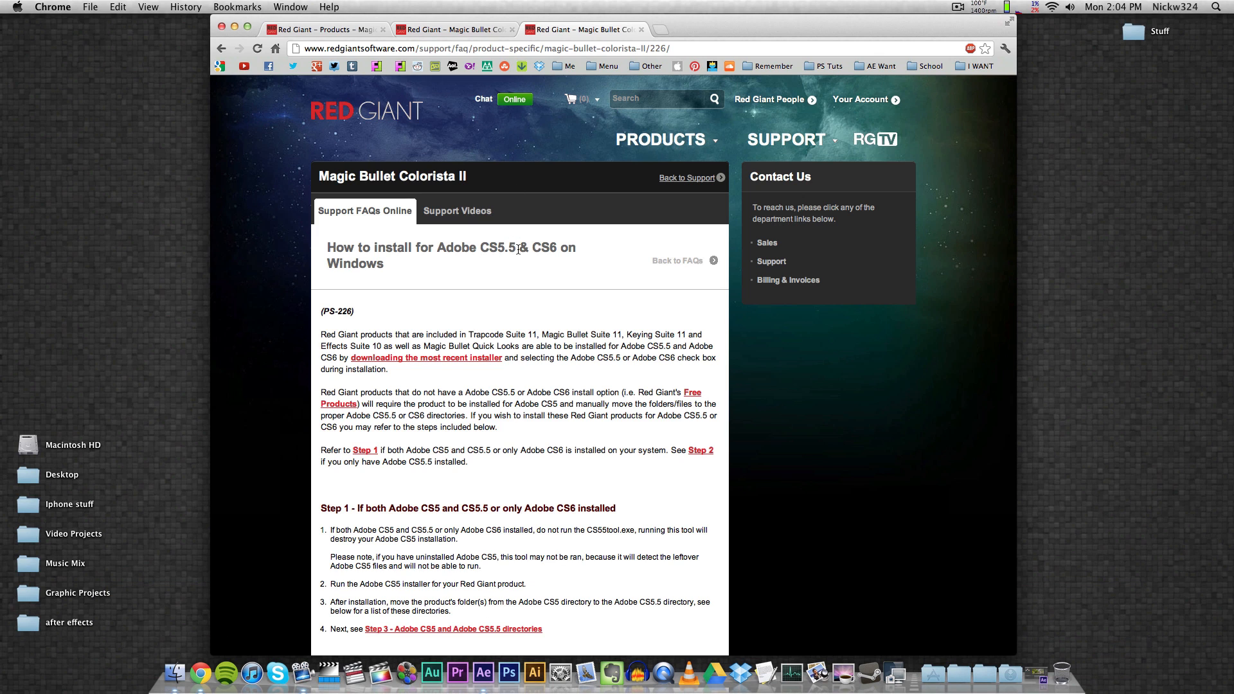
{"action": "mouse_move", "coordinate": [524, 213]}
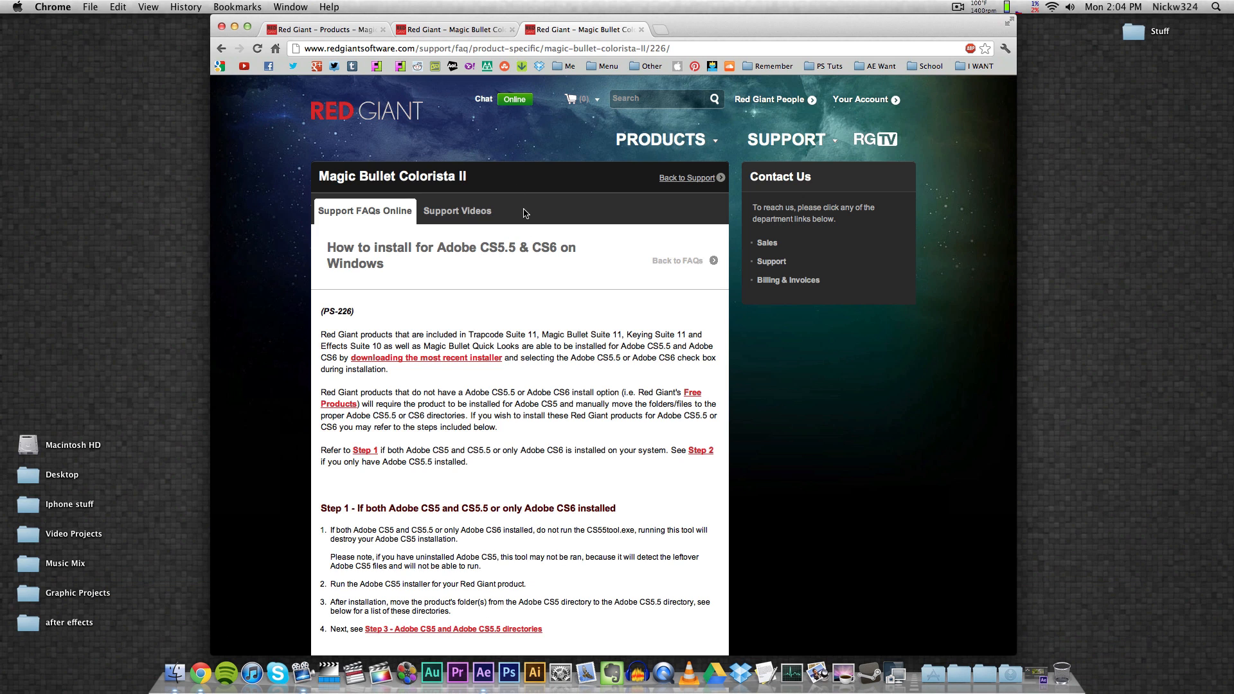
{"action": "mouse_move", "coordinate": [530, 117]}
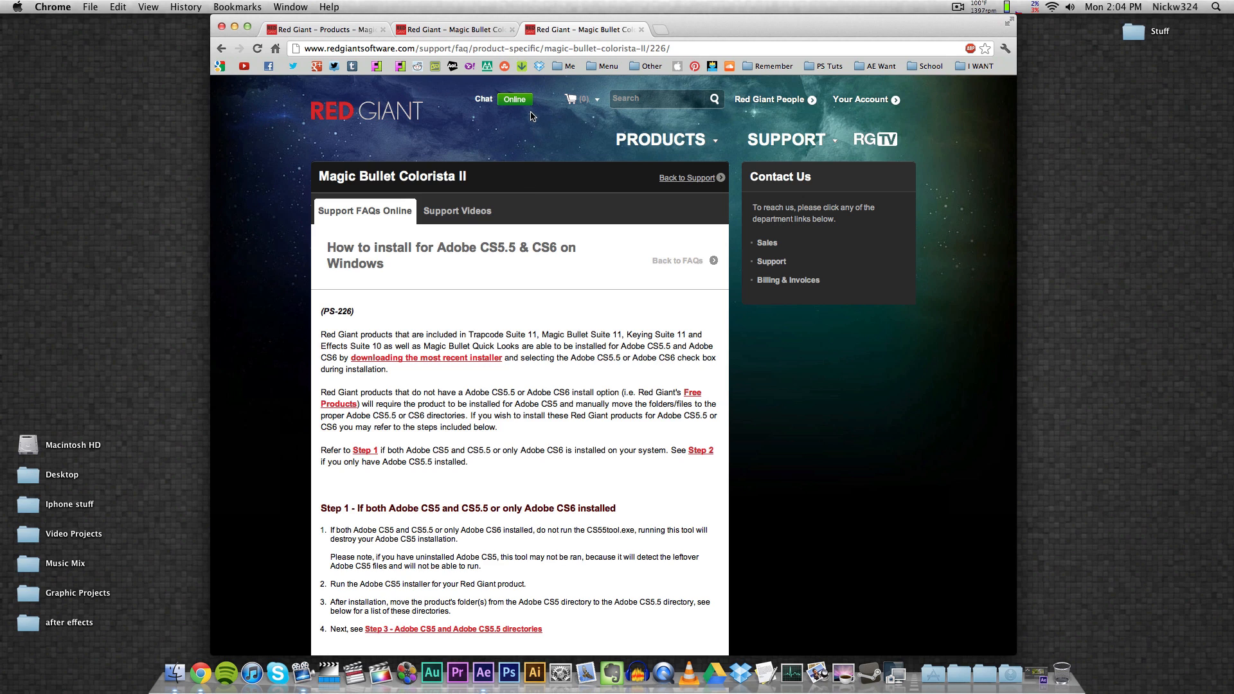
{"action": "mouse_move", "coordinate": [462, 242]}
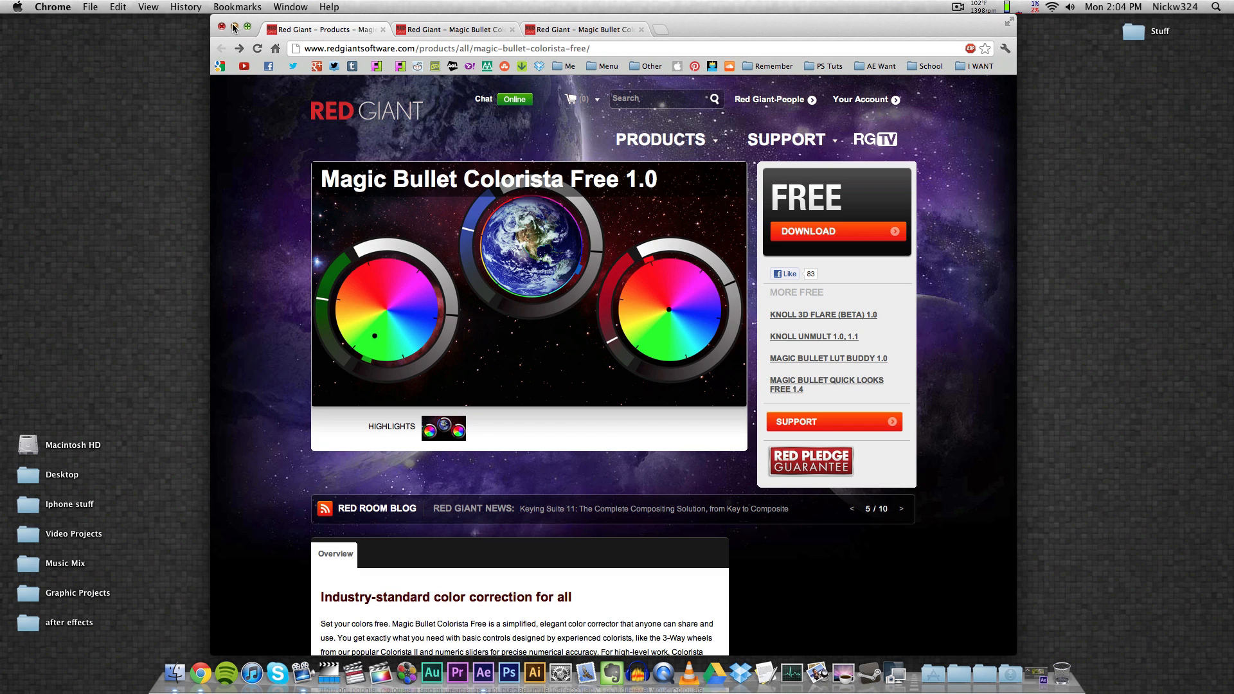
Launch the Magic Bullet Colorista Free .mpkg installer from the MBCF_Mac_Full download folder.
{"action": "left_click", "coordinate": [659, 139]}
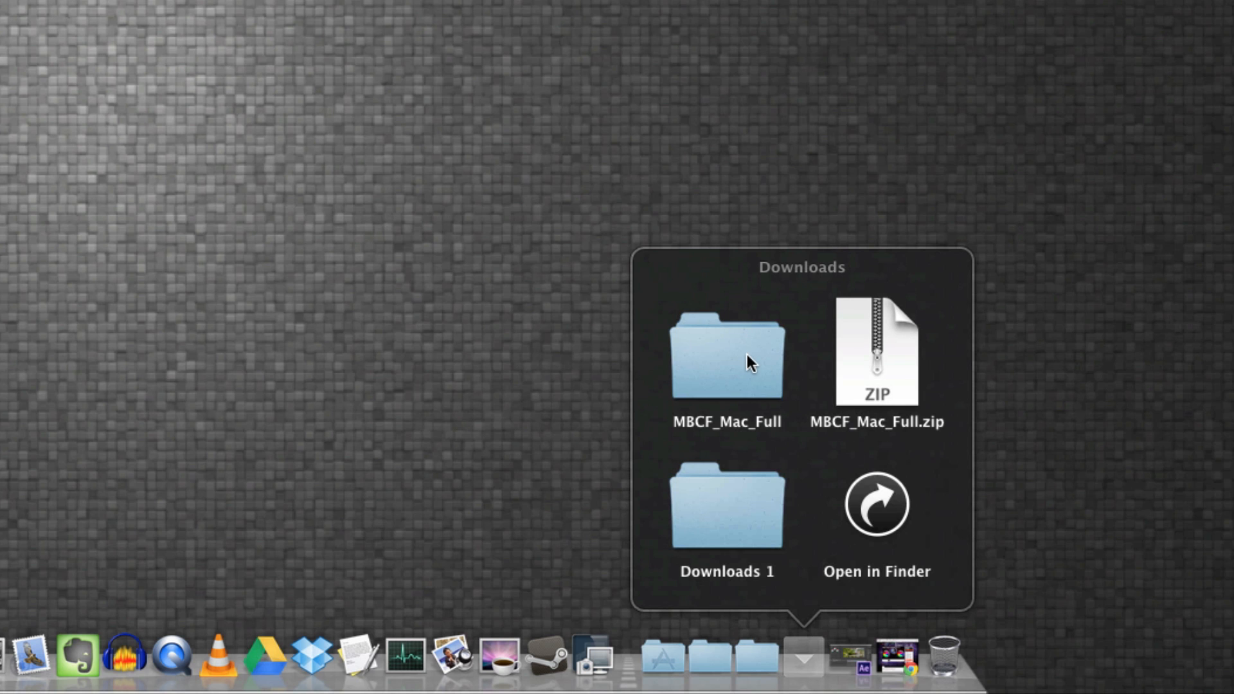
{"action": "left_click", "coordinate": [725, 356]}
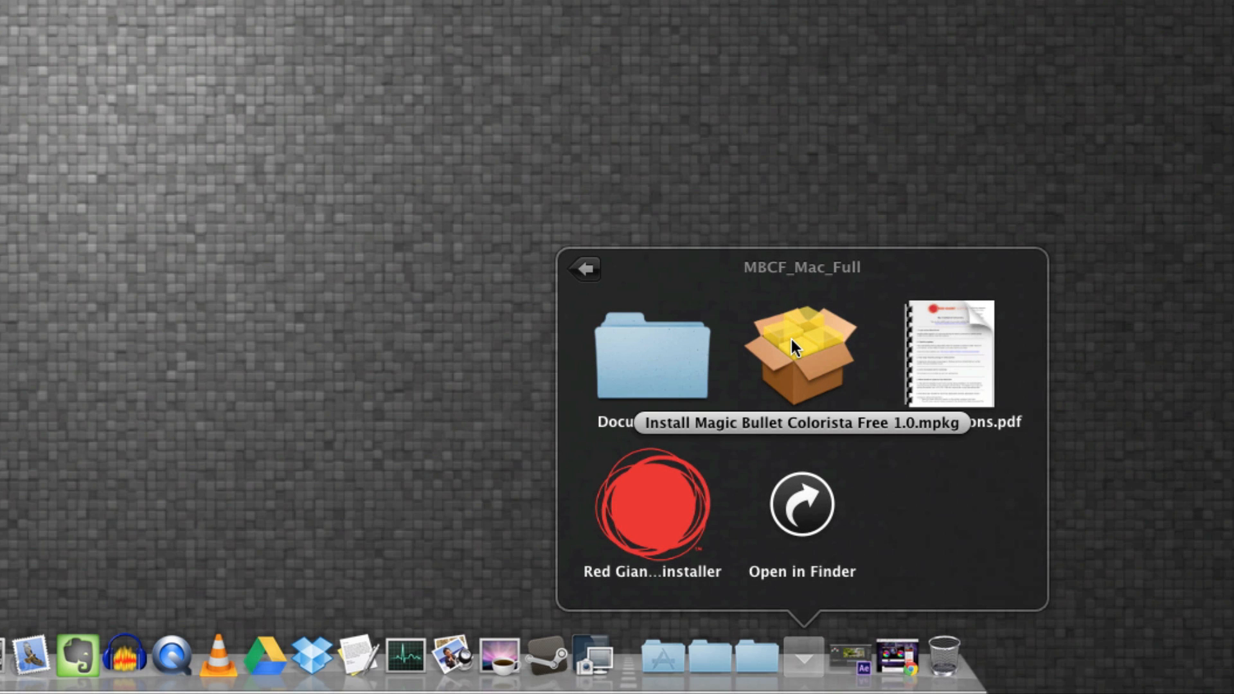
{"action": "double_click", "coordinate": [800, 353]}
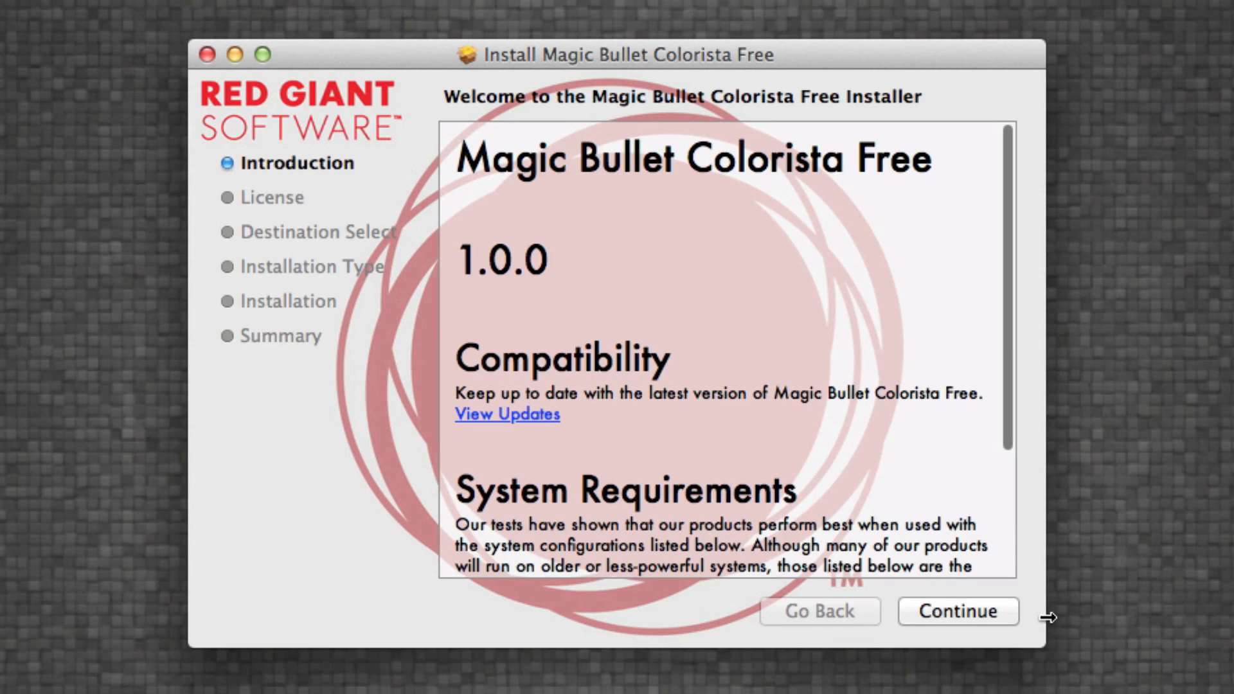
Accept the license, tick After Effects CS5 at custom install, go back and quit without installing.
{"action": "left_click", "coordinate": [956, 612]}
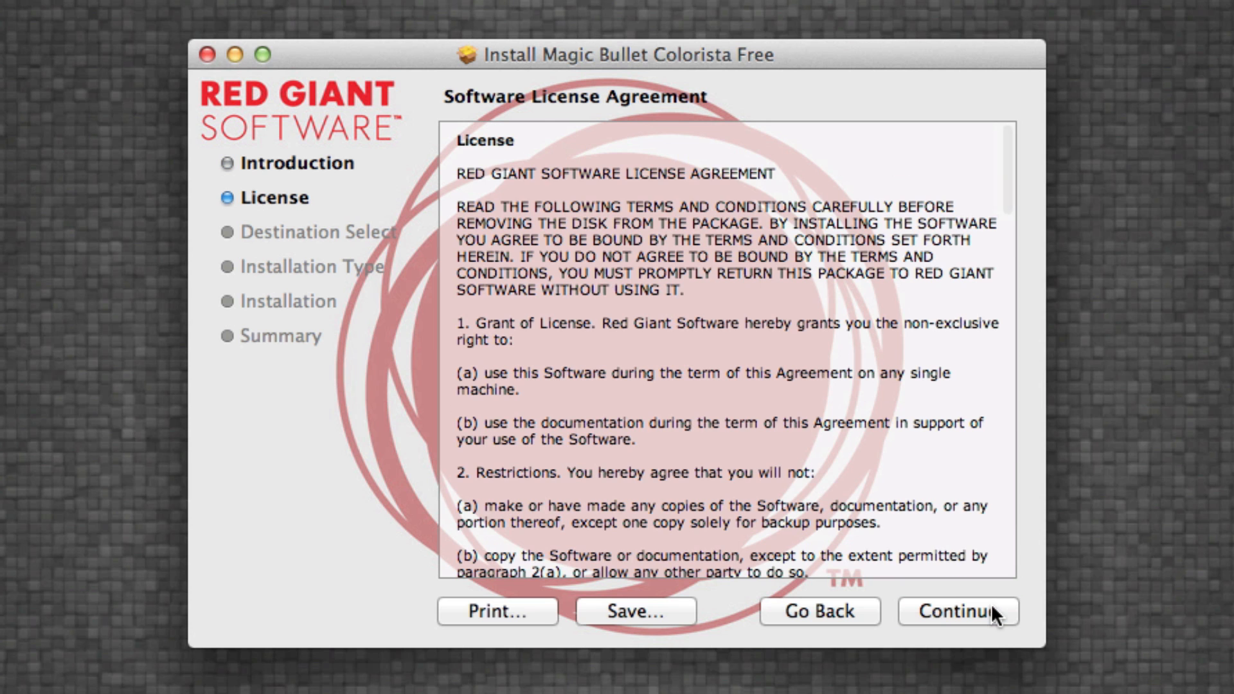
{"action": "left_click", "coordinate": [956, 612]}
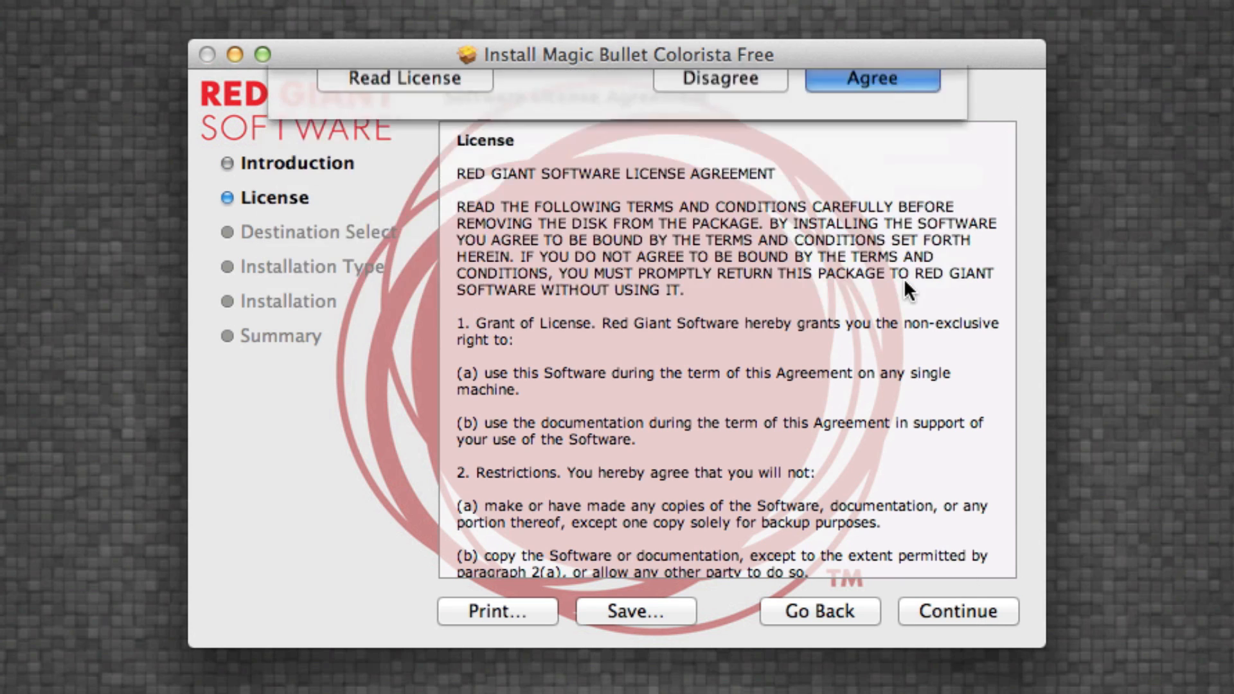
{"action": "left_click", "coordinate": [871, 78]}
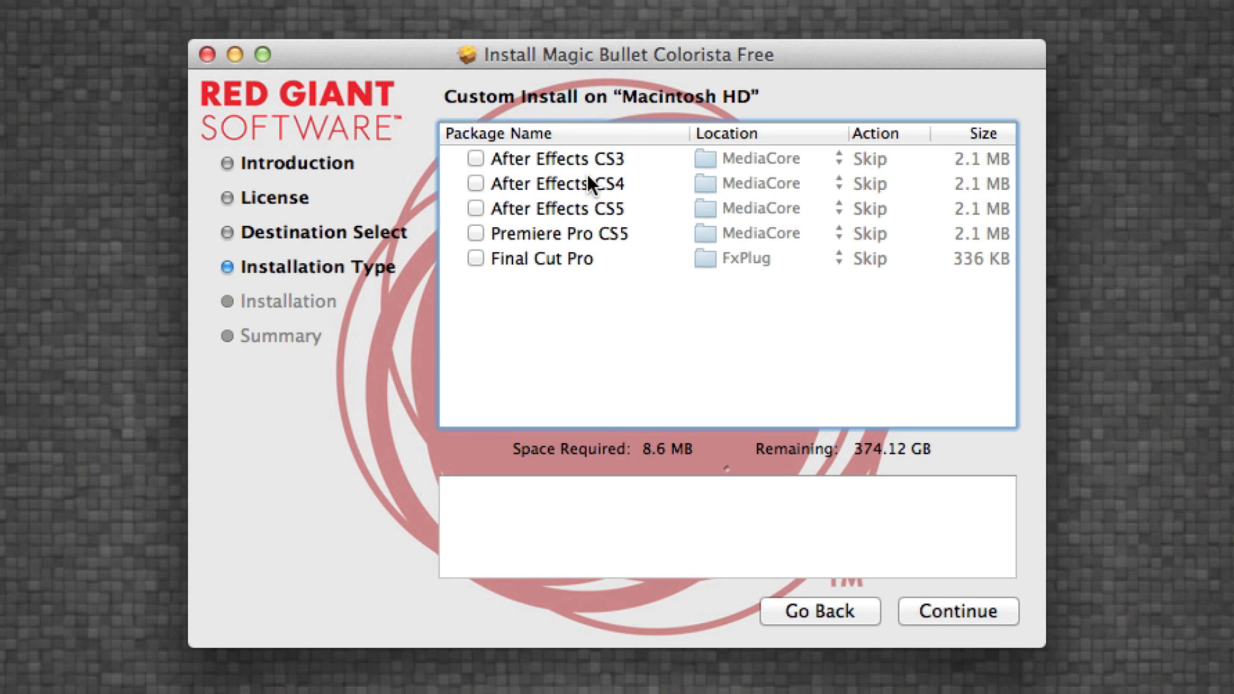
{"action": "left_click", "coordinate": [474, 209]}
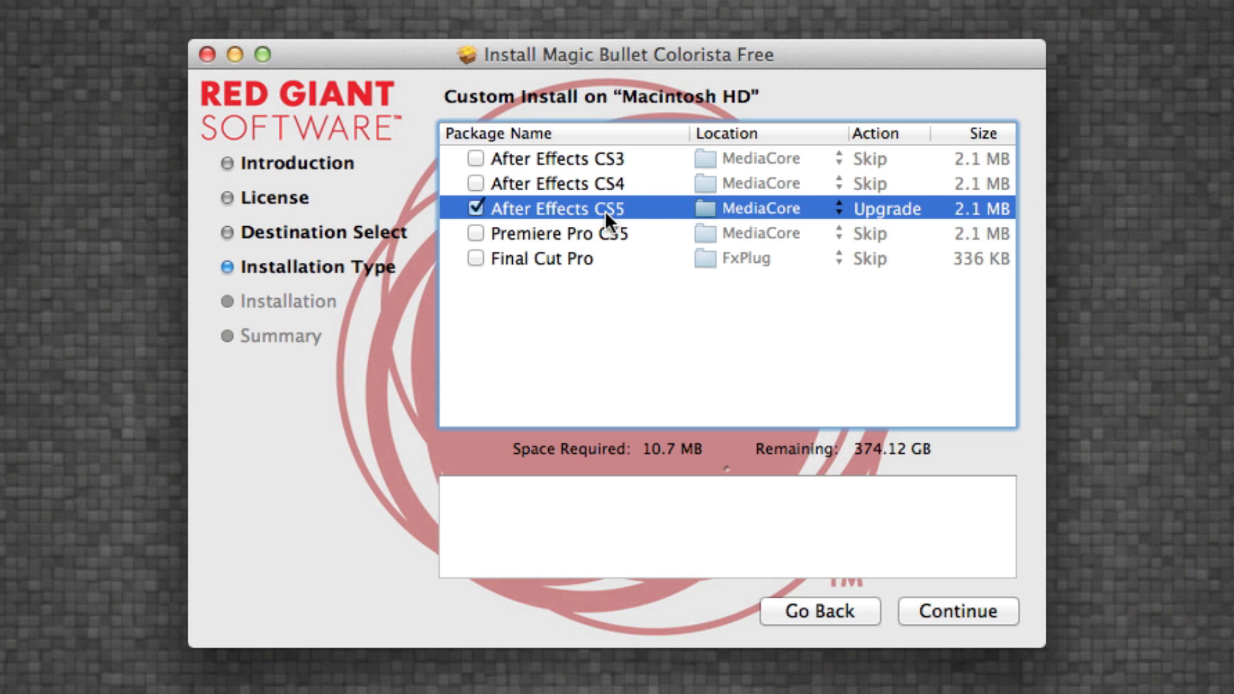
{"action": "mouse_move", "coordinate": [850, 620]}
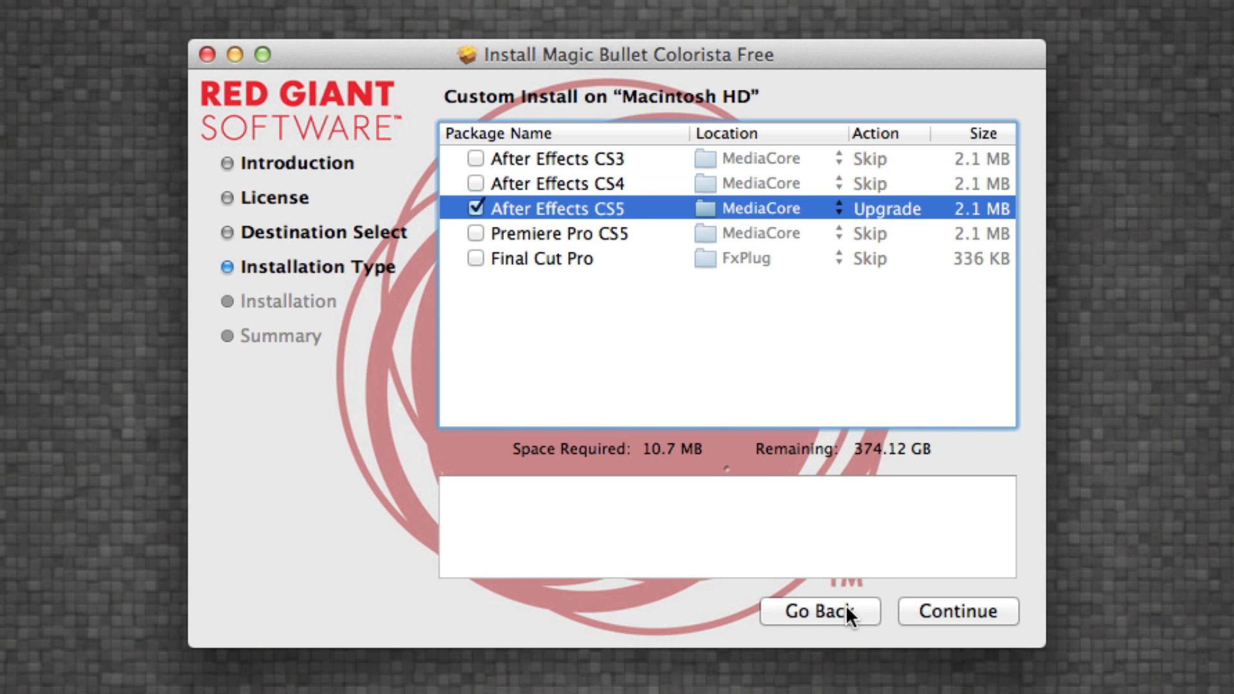
{"action": "left_click", "coordinate": [819, 611]}
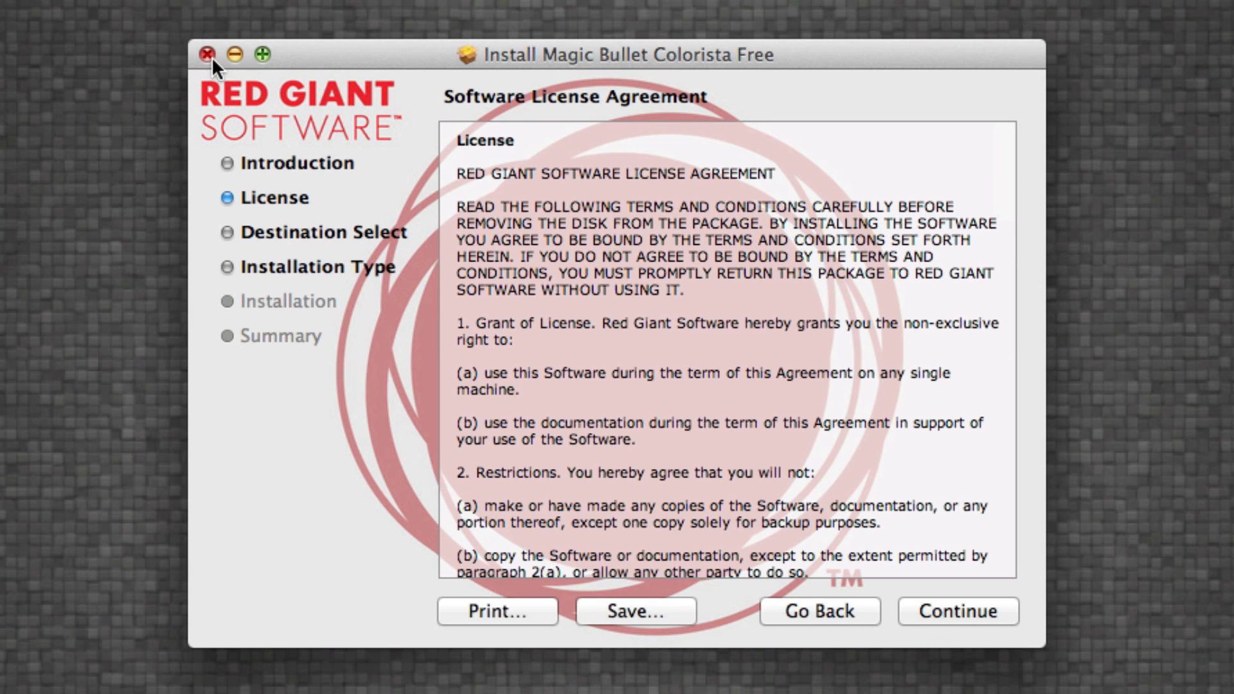
{"action": "left_click", "coordinate": [205, 54]}
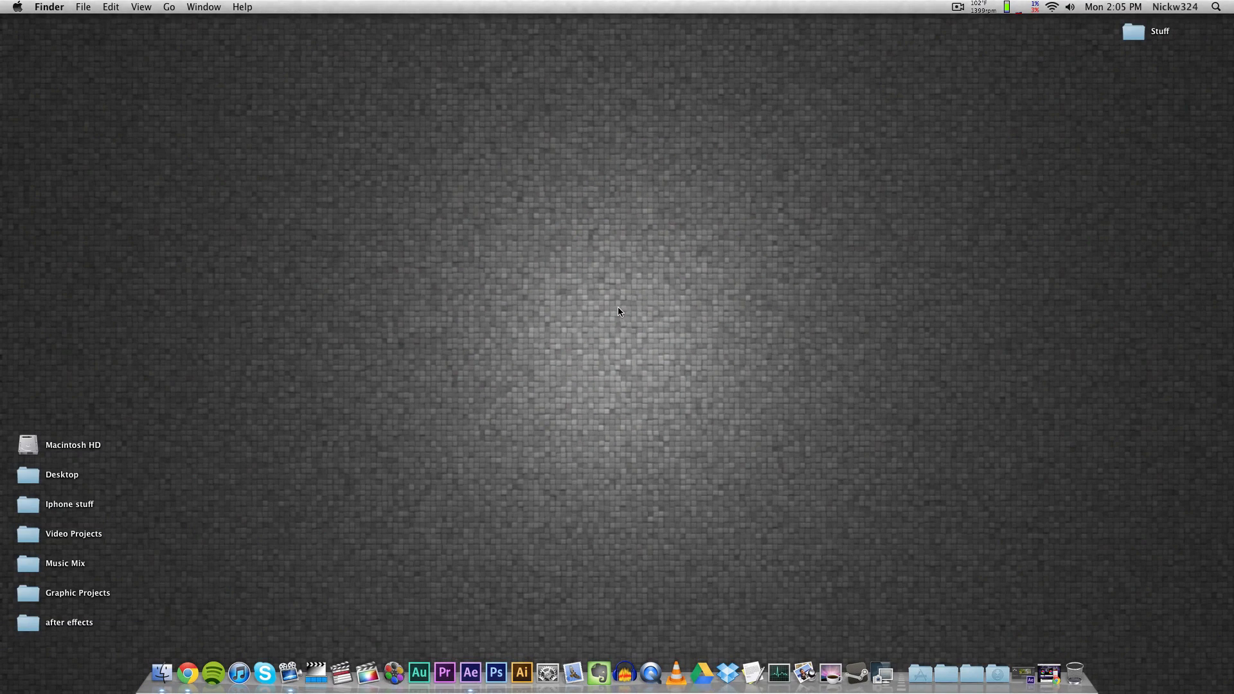
{"action": "mouse_move", "coordinate": [355, 346]}
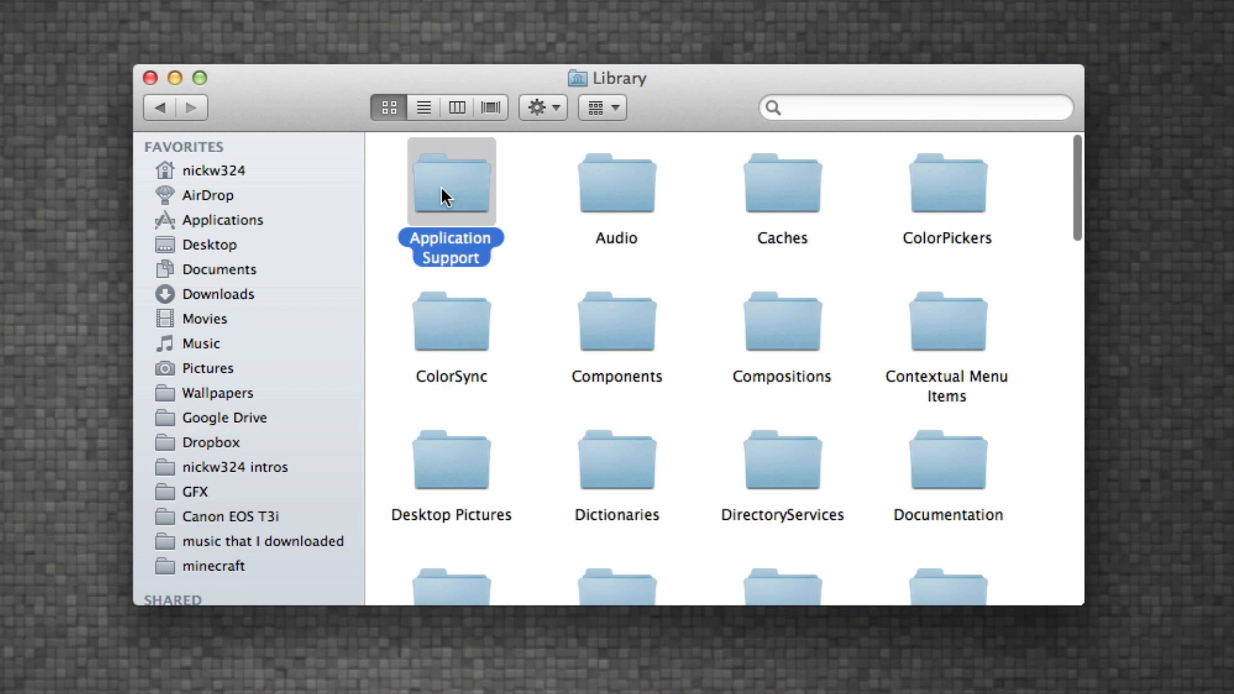
Browse Library > Application Support > Adobe > Common > Plug-ins into the CS5 folder.
{"action": "double_click", "coordinate": [450, 183]}
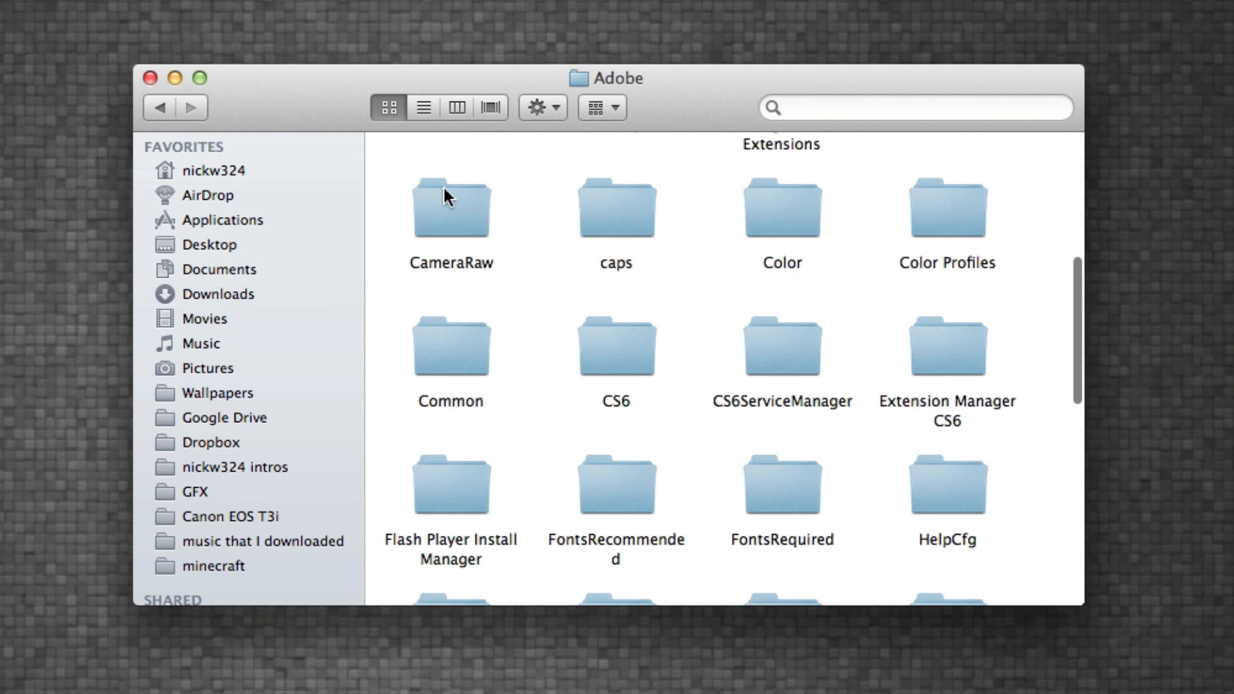
{"action": "left_click", "coordinate": [451, 345]}
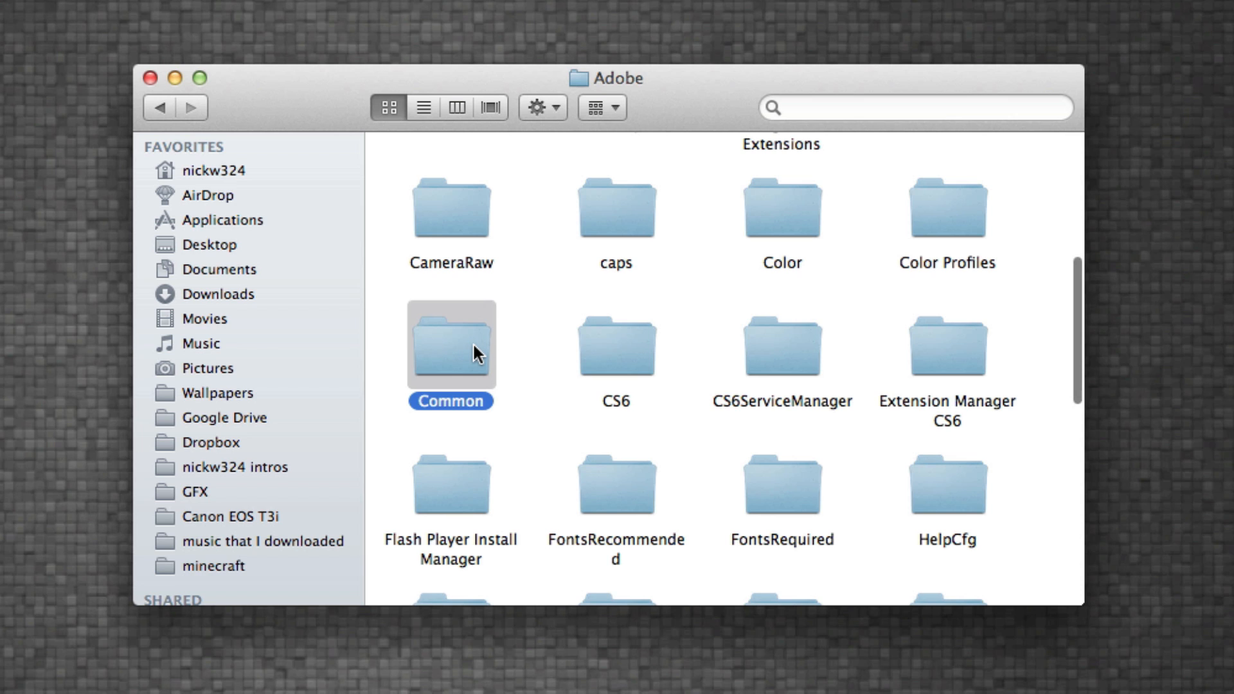
{"action": "double_click", "coordinate": [450, 344]}
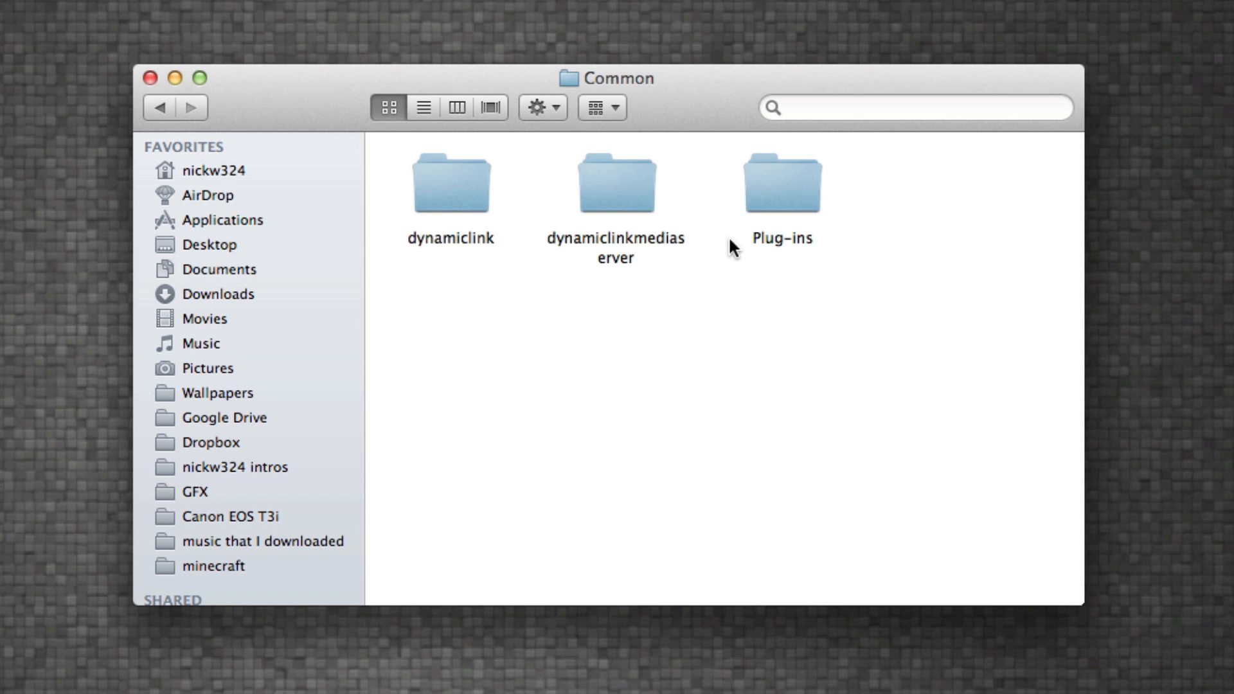
{"action": "double_click", "coordinate": [780, 182]}
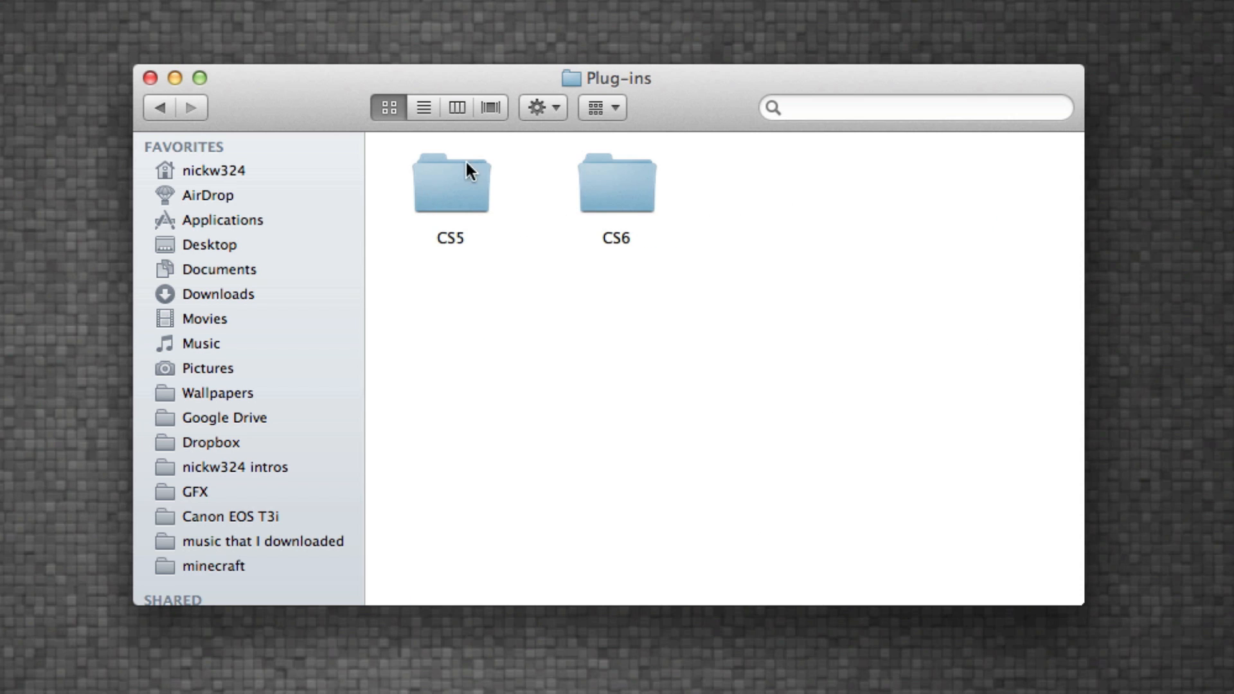
{"action": "left_click", "coordinate": [616, 182]}
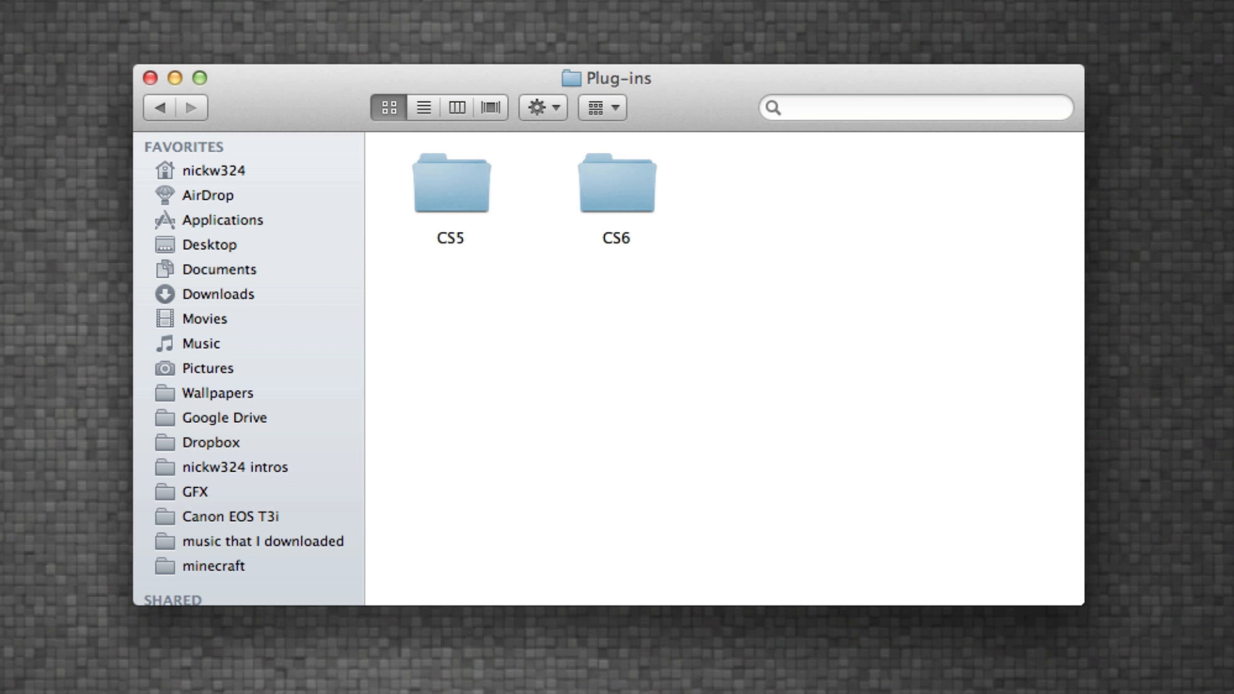
{"action": "left_click", "coordinate": [450, 181]}
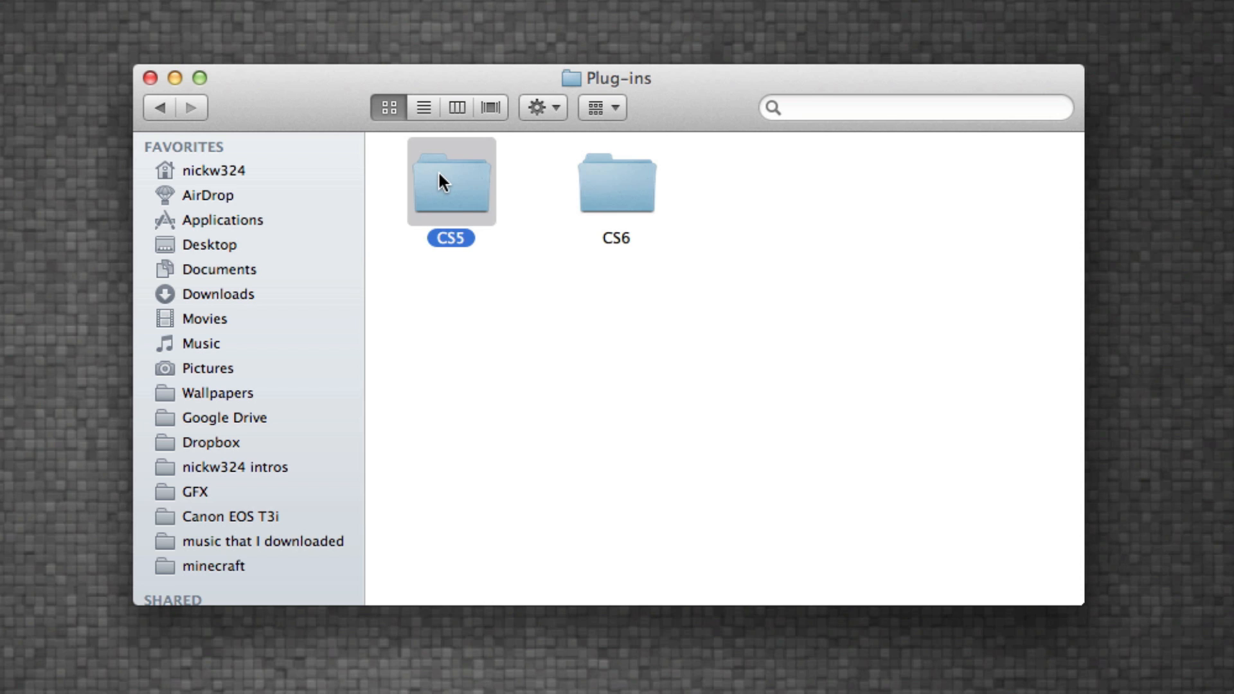
{"action": "left_click", "coordinate": [547, 224]}
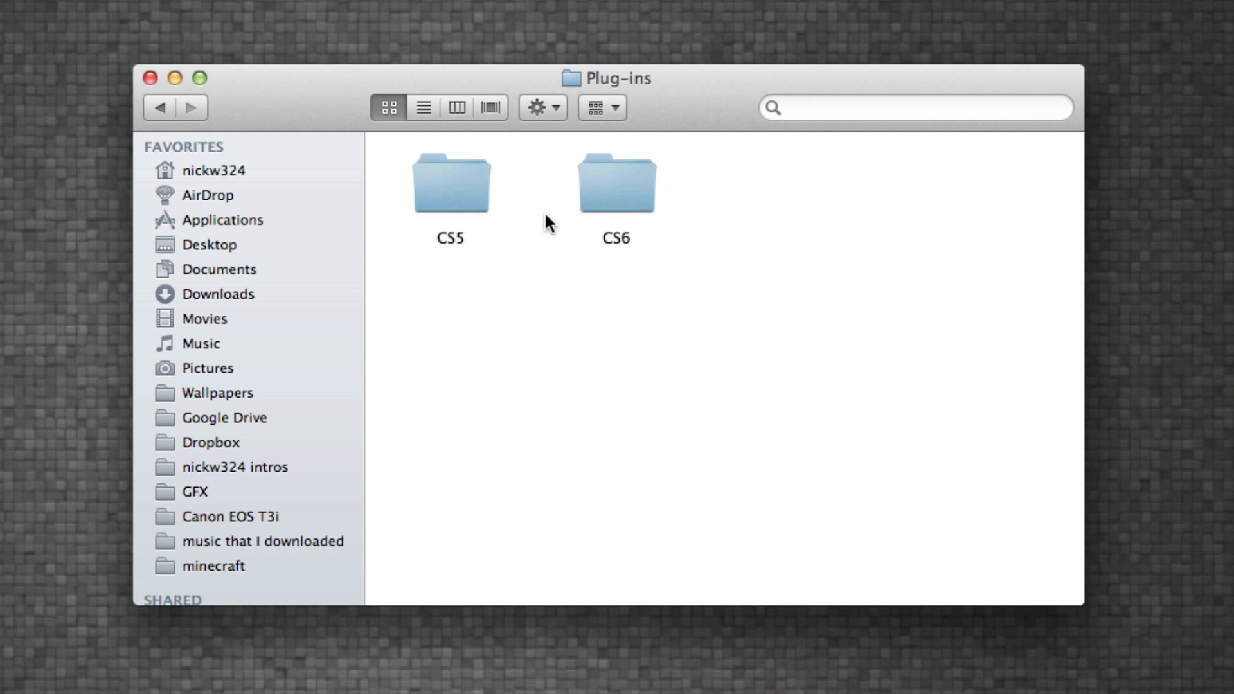
{"action": "double_click", "coordinate": [450, 182]}
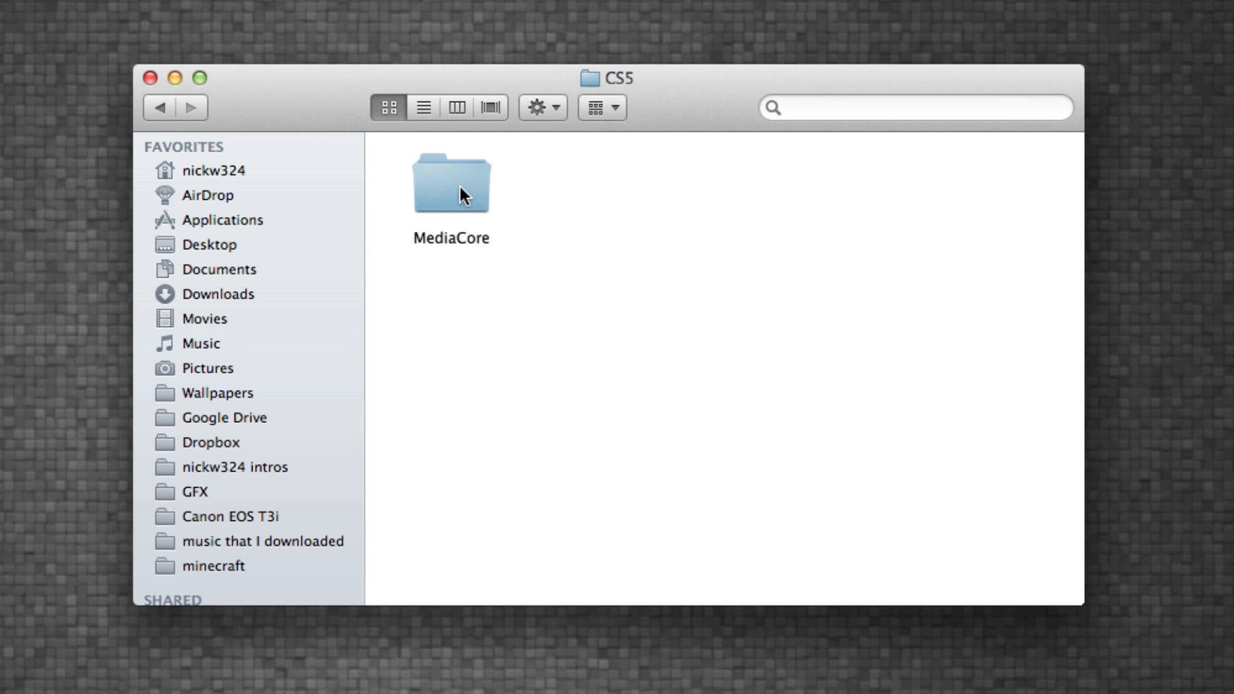
Look inside MediaCore to find Magic Bullet Colorista Free, then return to CS5.
{"action": "left_click", "coordinate": [451, 184]}
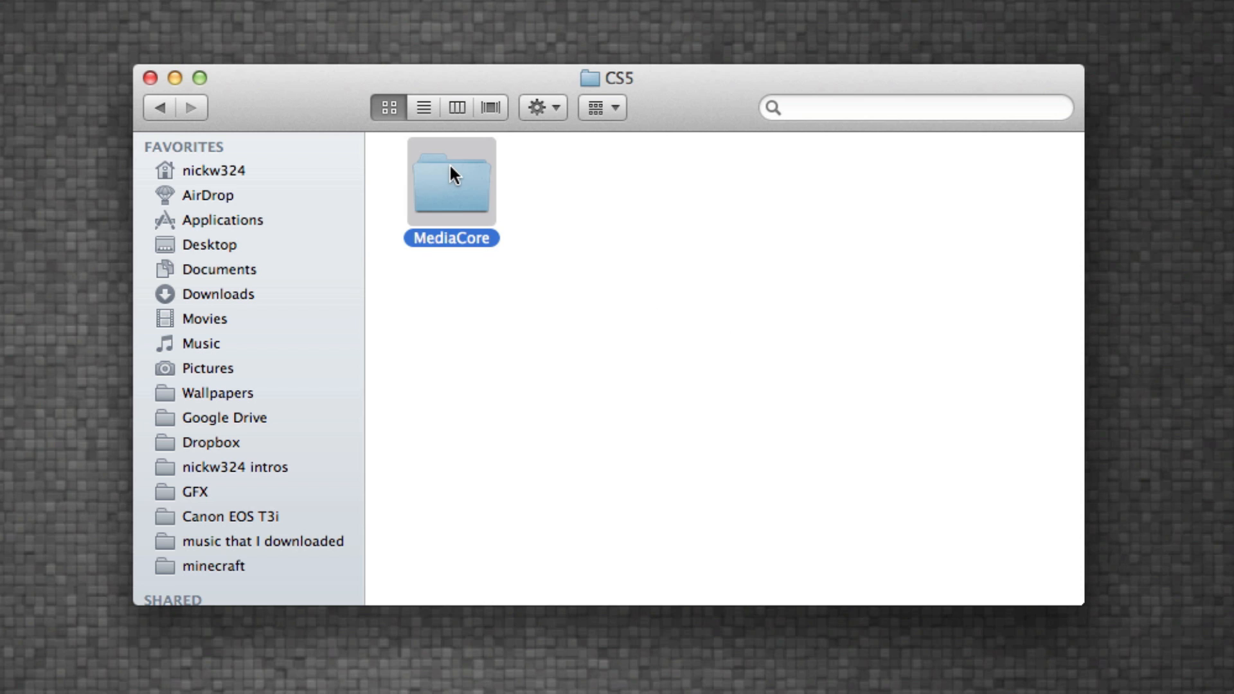
{"action": "double_click", "coordinate": [451, 184]}
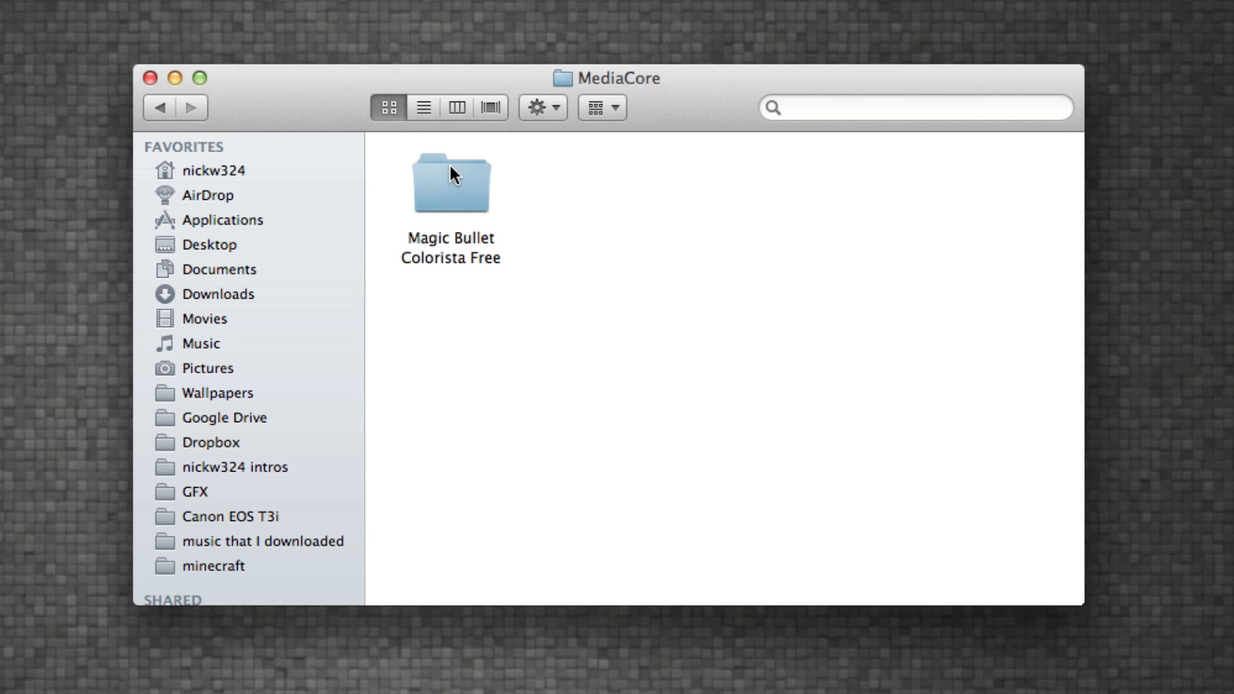
{"action": "left_click", "coordinate": [159, 106]}
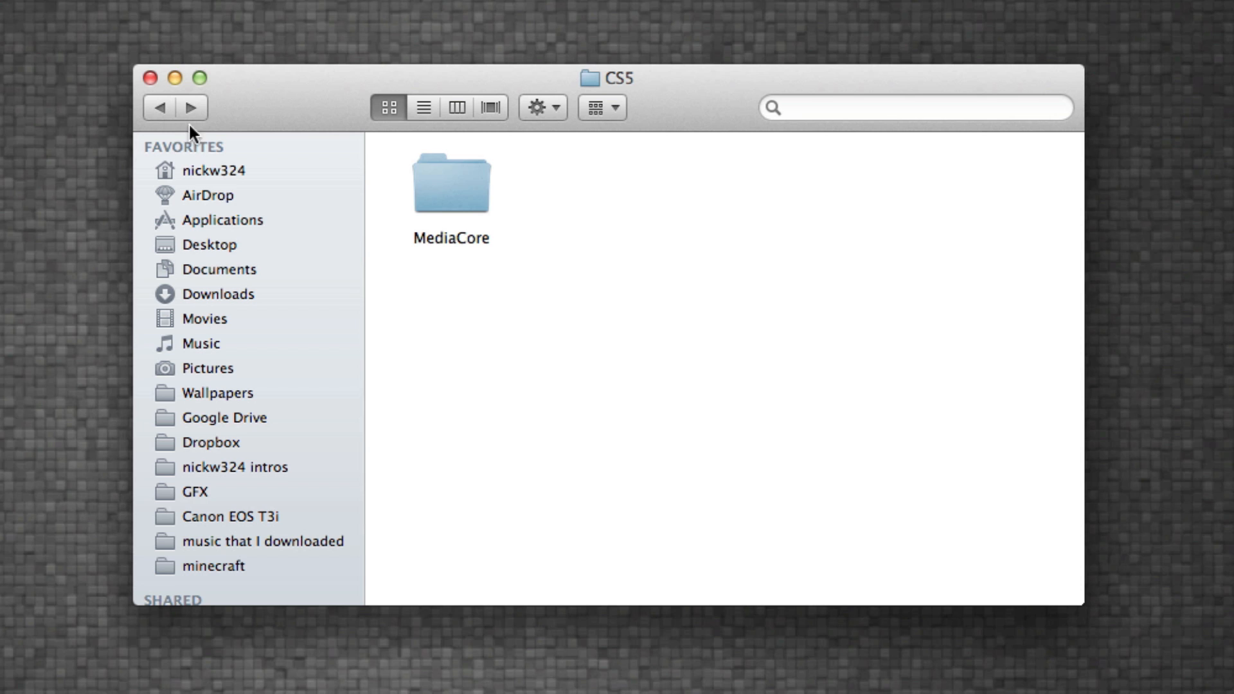
Copy MediaCore into the CS6 plug-ins folder and verify it holds Magic Bullet Colorista Free.
{"action": "right_click", "coordinate": [451, 183]}
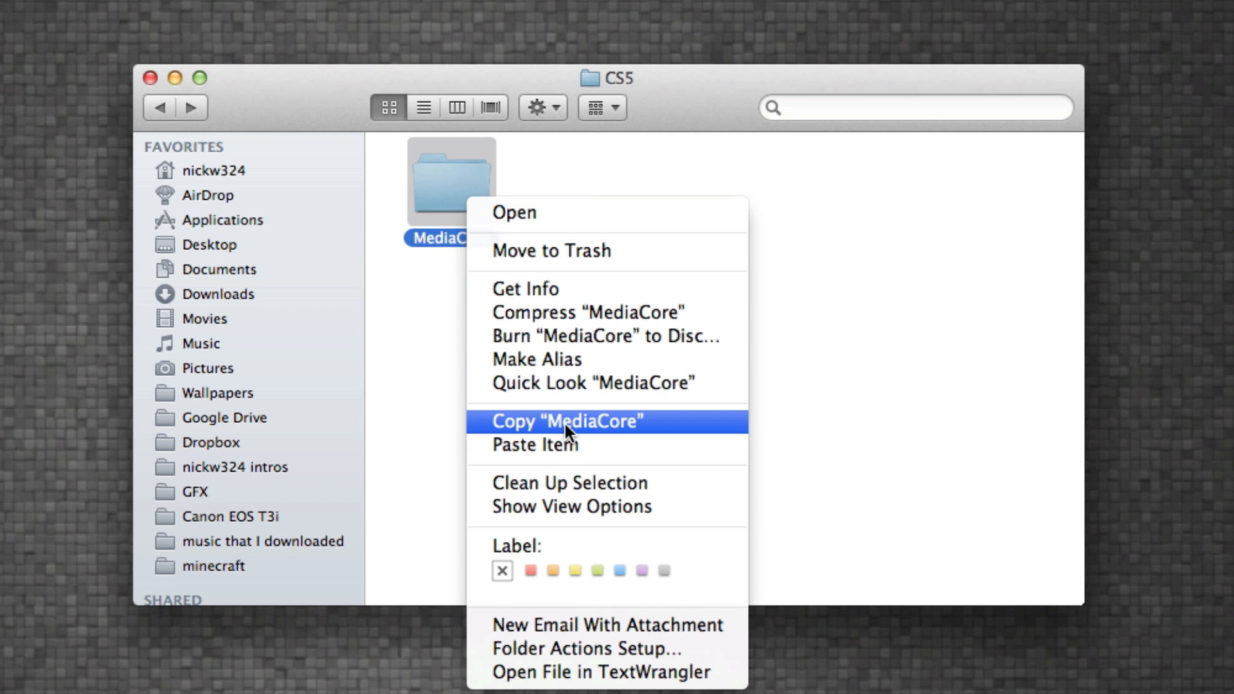
{"action": "left_click", "coordinate": [566, 422]}
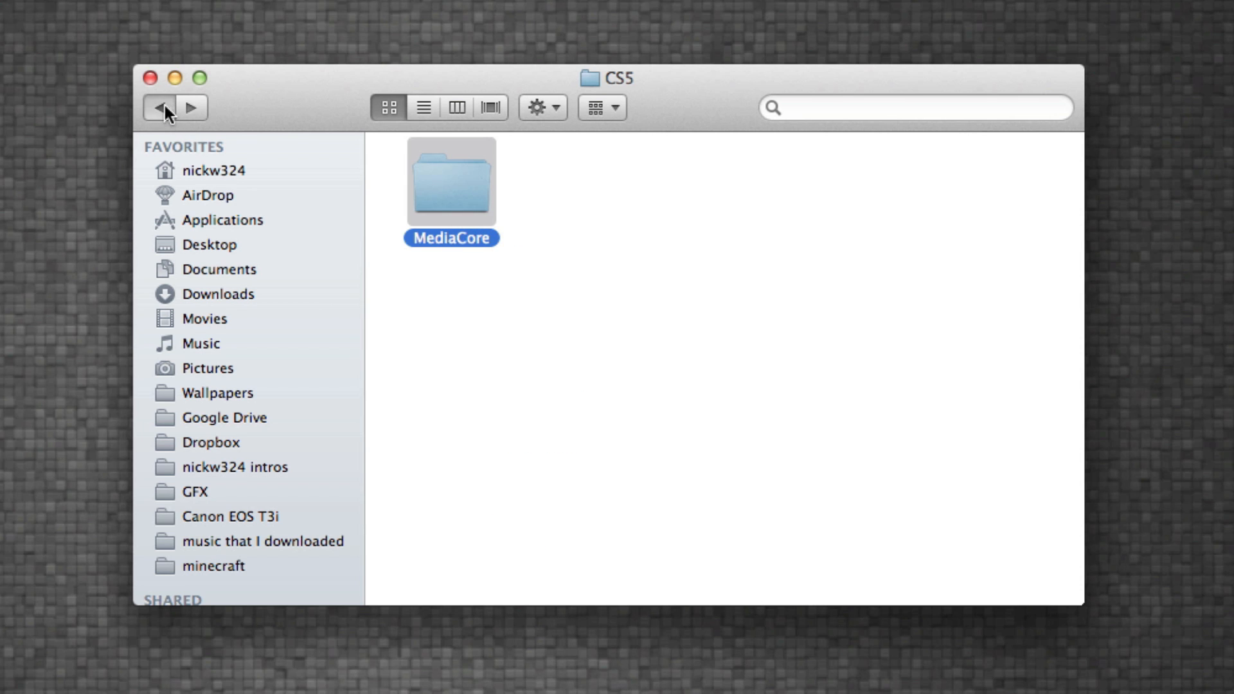
{"action": "left_click", "coordinate": [162, 107]}
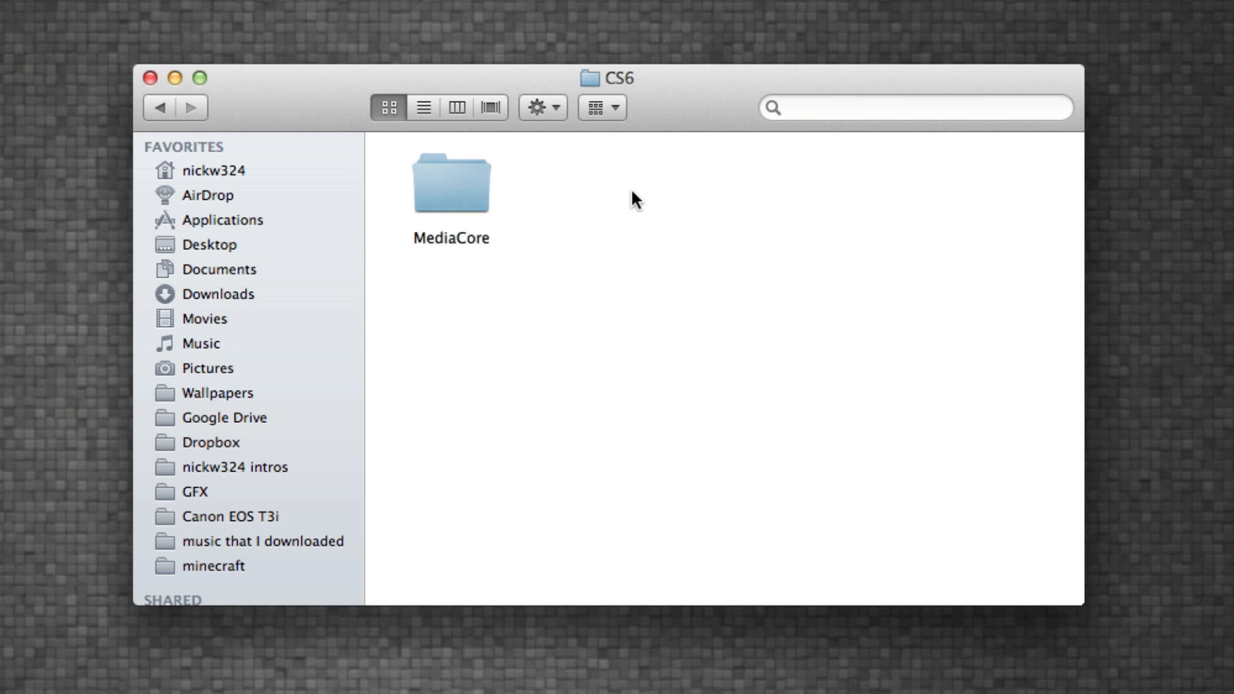
{"action": "right_click", "coordinate": [633, 198]}
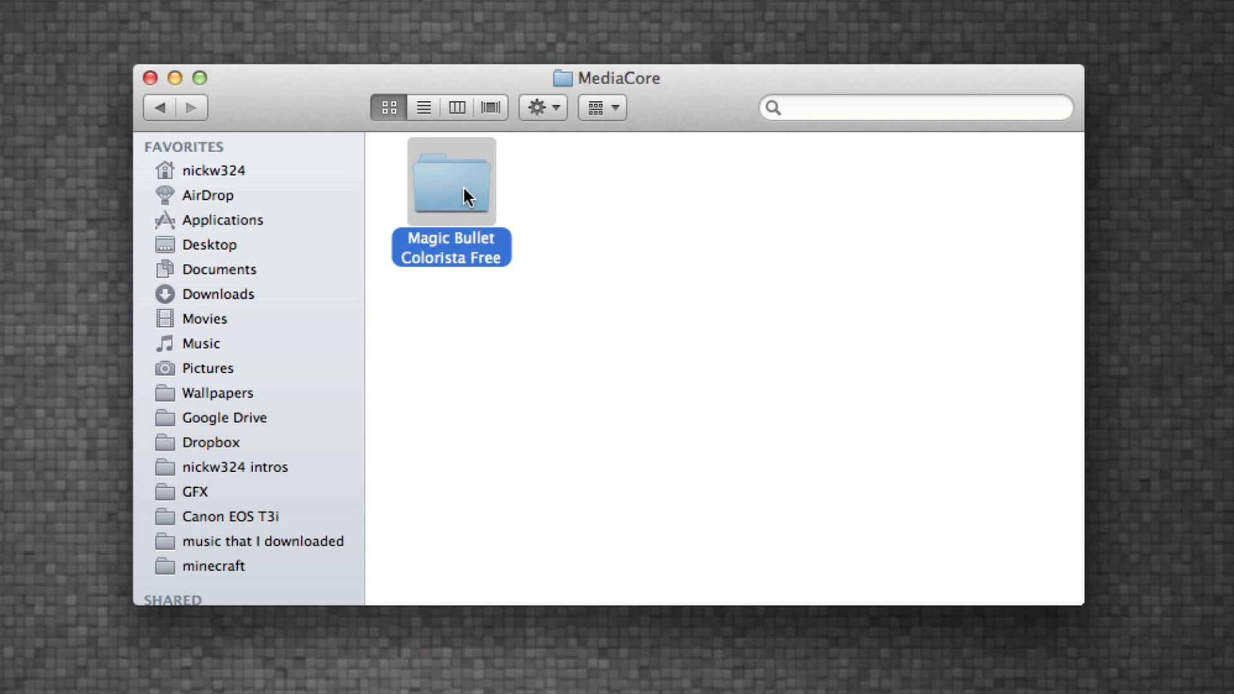
{"action": "double_click", "coordinate": [450, 181]}
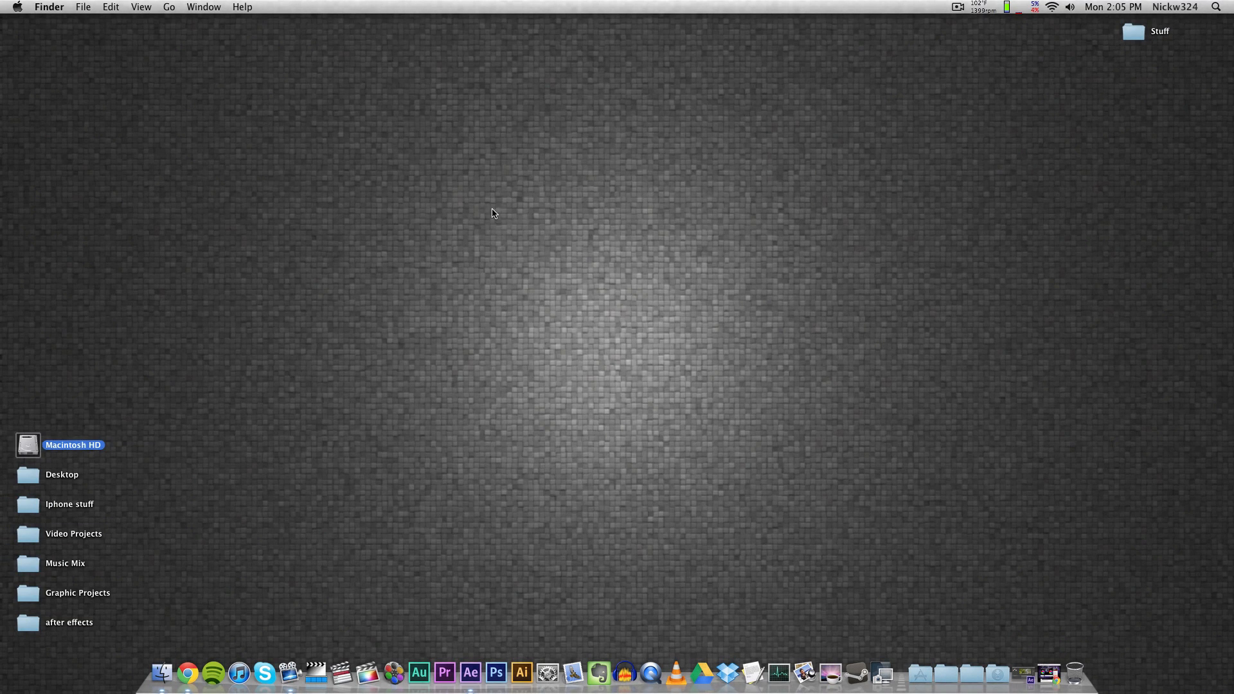
Bring After Effects to the front and confirm Magic Bullet Colorista appears in the Effect menu.
{"action": "left_click", "coordinate": [470, 672]}
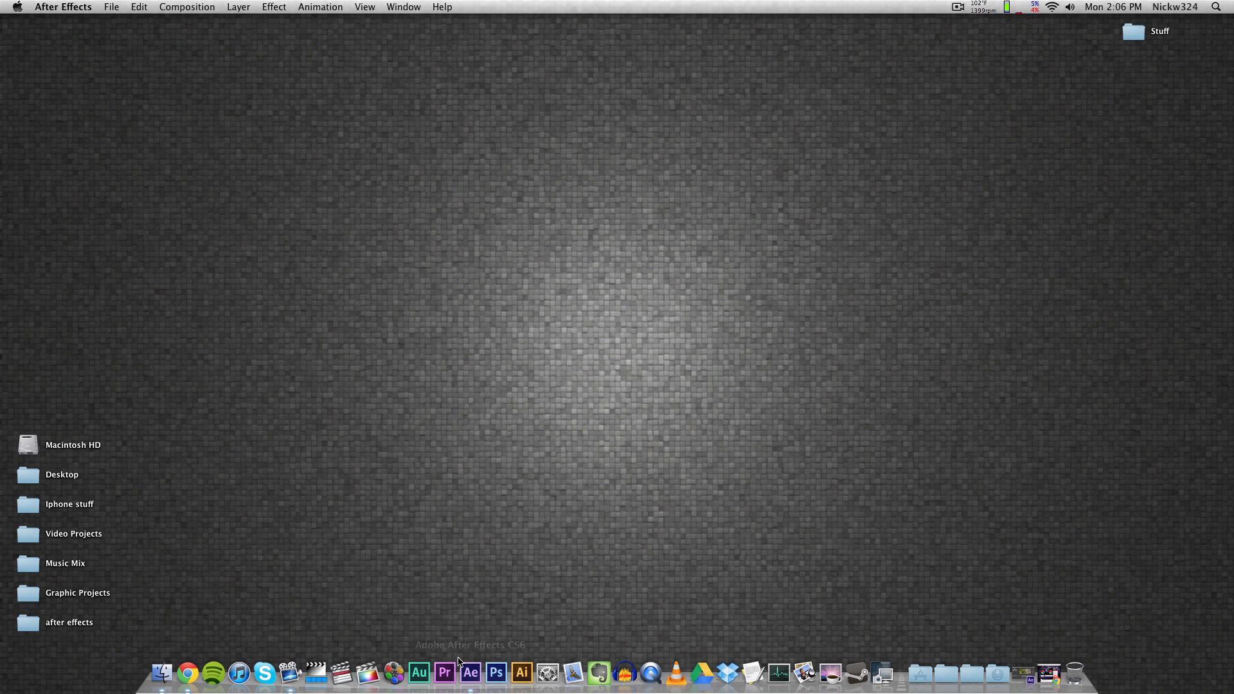
{"action": "left_click", "coordinate": [470, 672]}
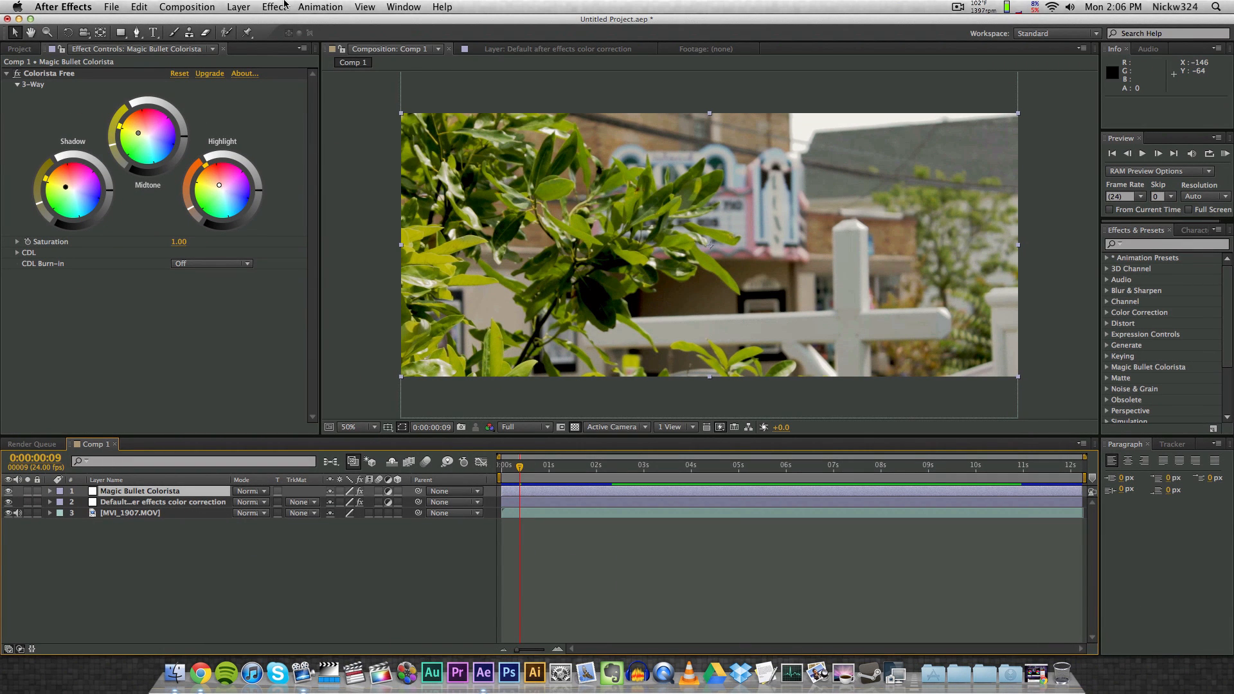
{"action": "left_click", "coordinate": [274, 6]}
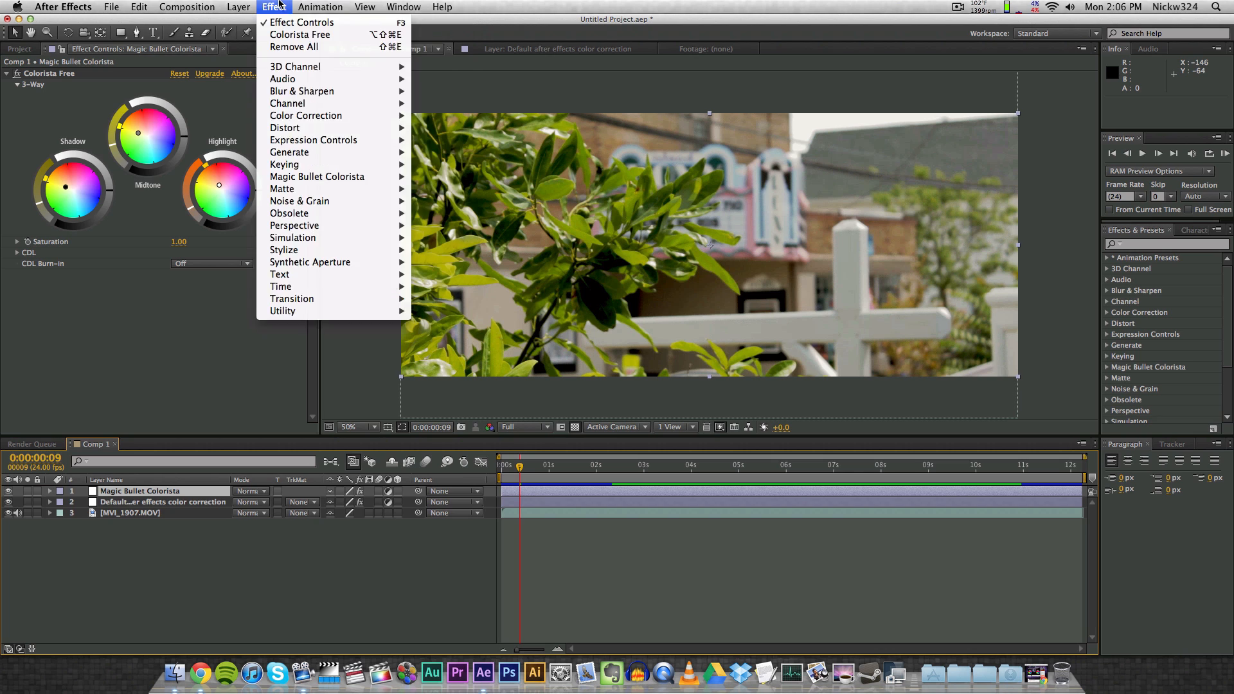
{"action": "left_click", "coordinate": [274, 7]}
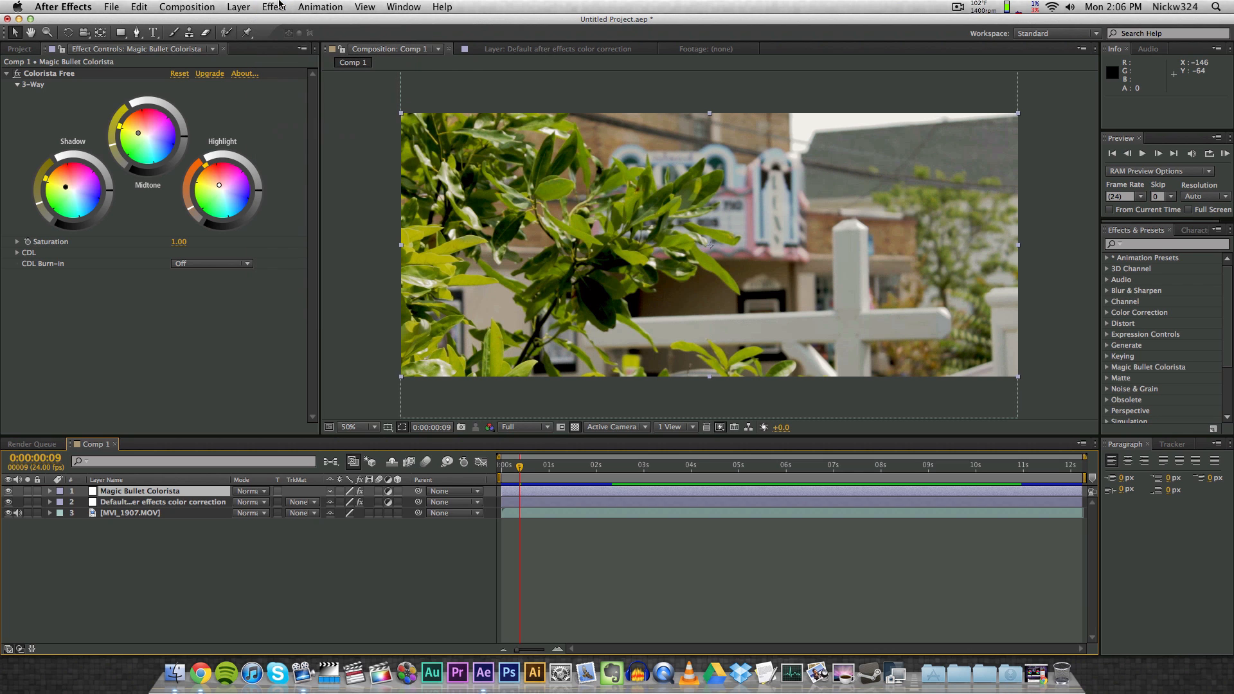
{"action": "mouse_move", "coordinate": [297, 581]}
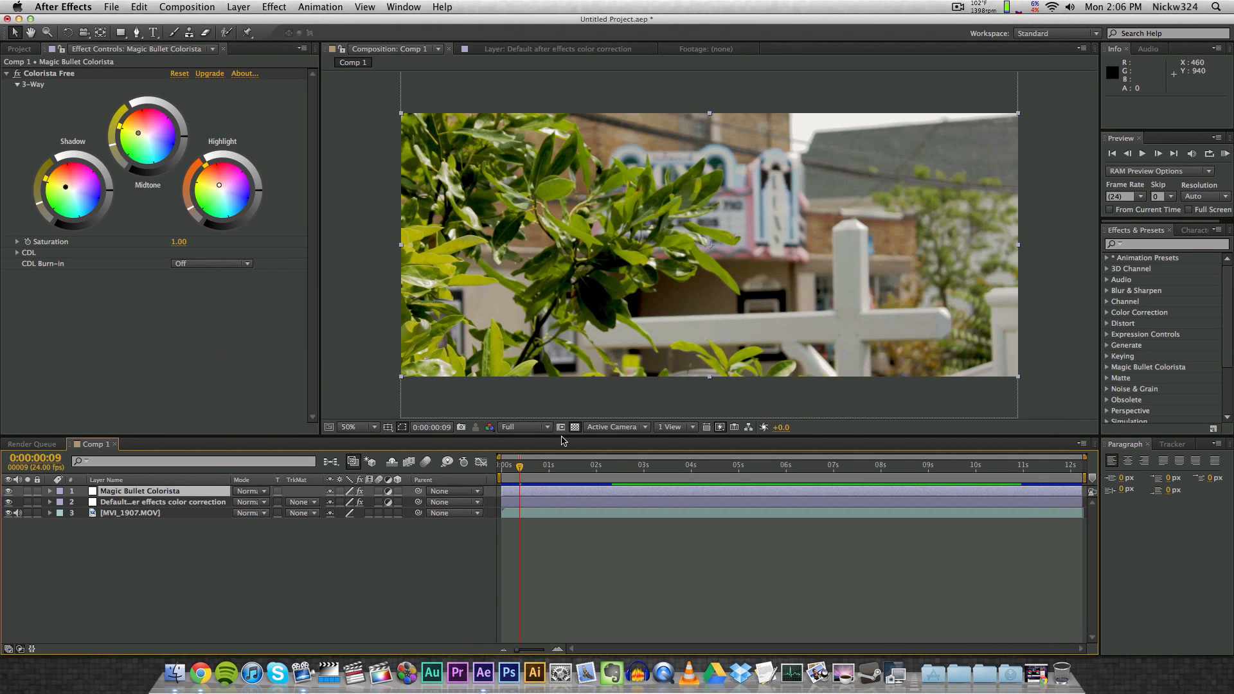
{"action": "mouse_move", "coordinate": [140, 498]}
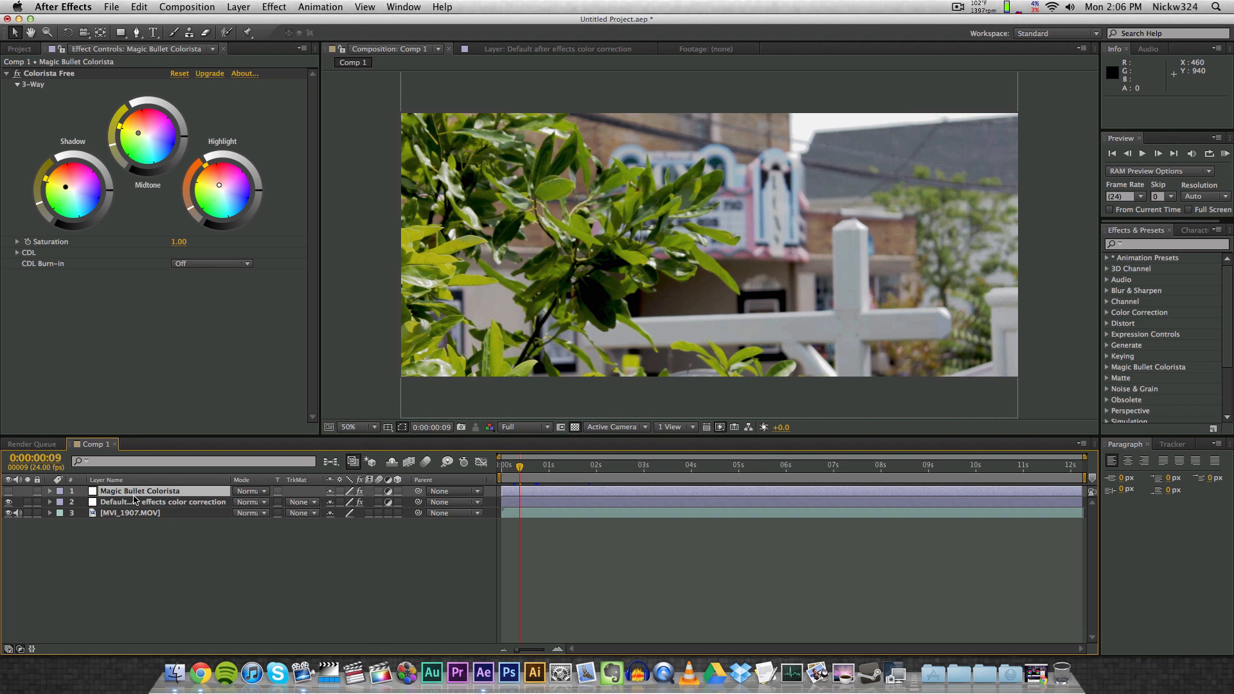
Add a new adjustment layer and apply Colorista Free to it.
{"action": "right_click", "coordinate": [237, 523]}
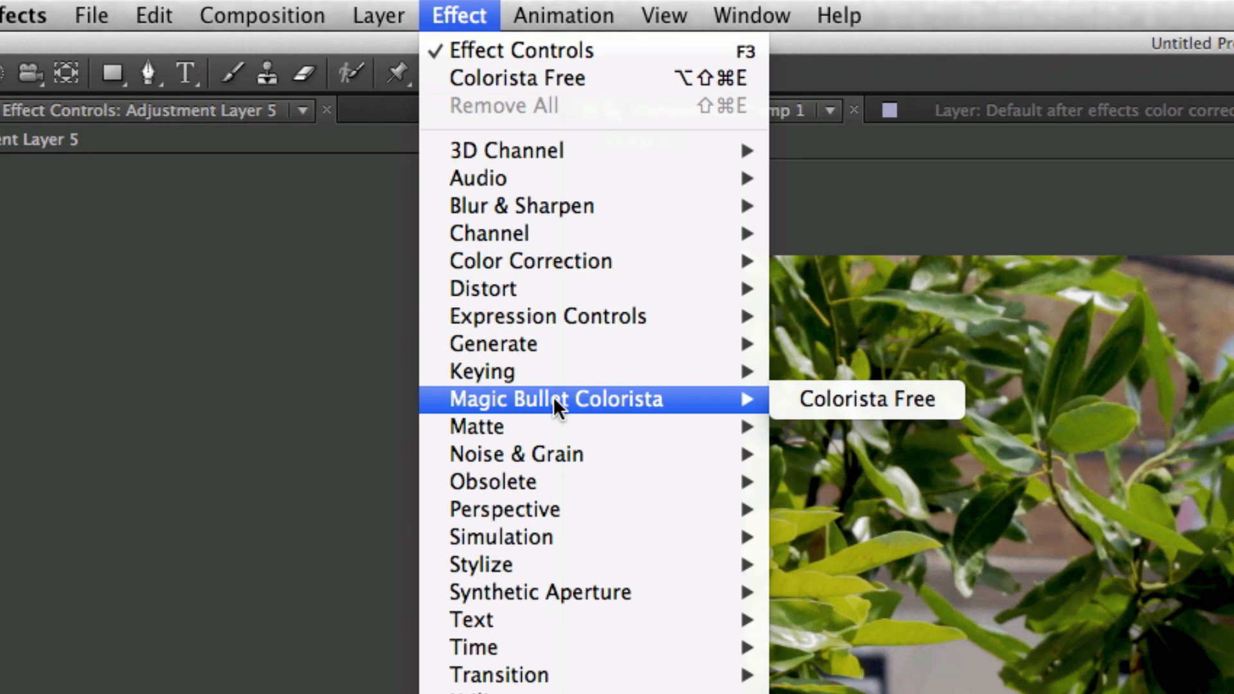
{"action": "left_click", "coordinate": [865, 398]}
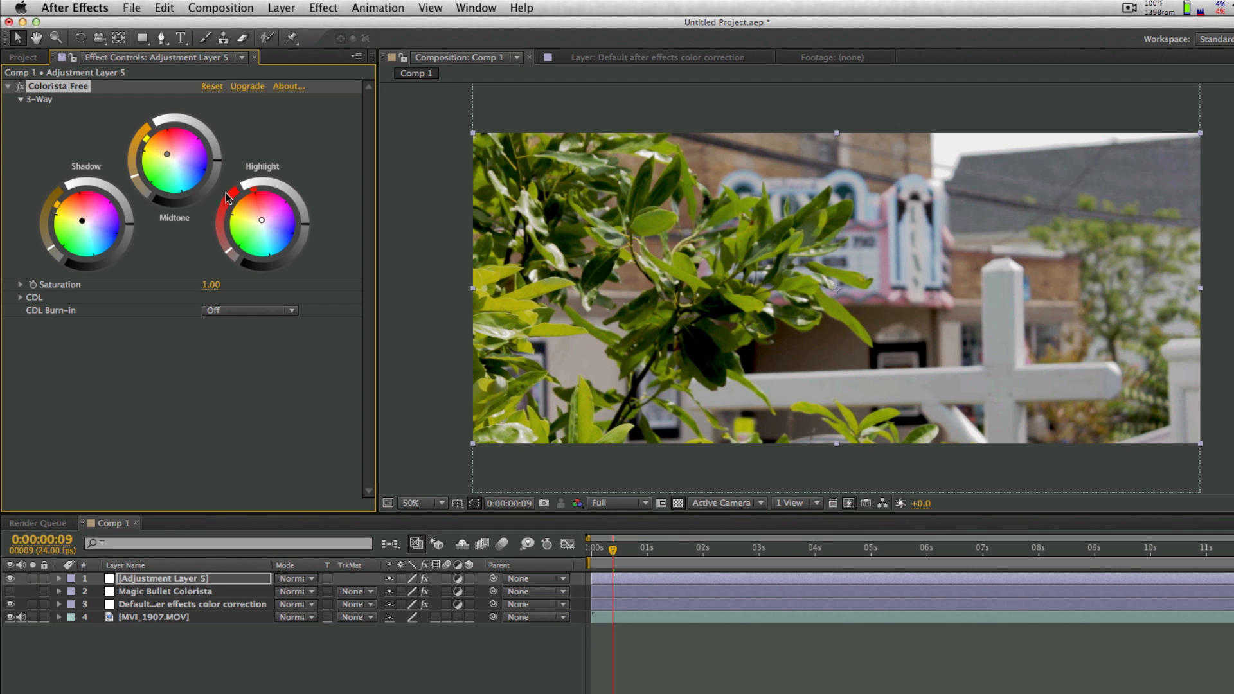
Tint highlights toward red, raise saturation to 1.13, and glance at the Default color correction layer.
{"action": "left_click", "coordinate": [20, 284]}
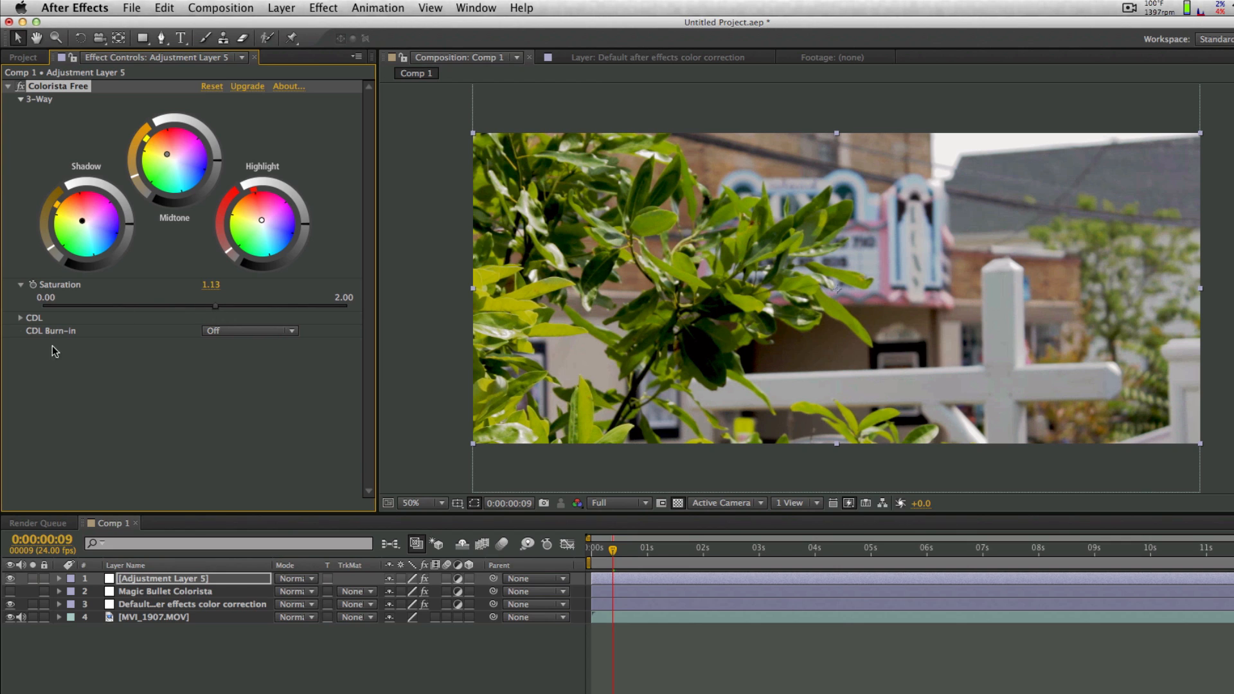
{"action": "mouse_move", "coordinate": [23, 90]}
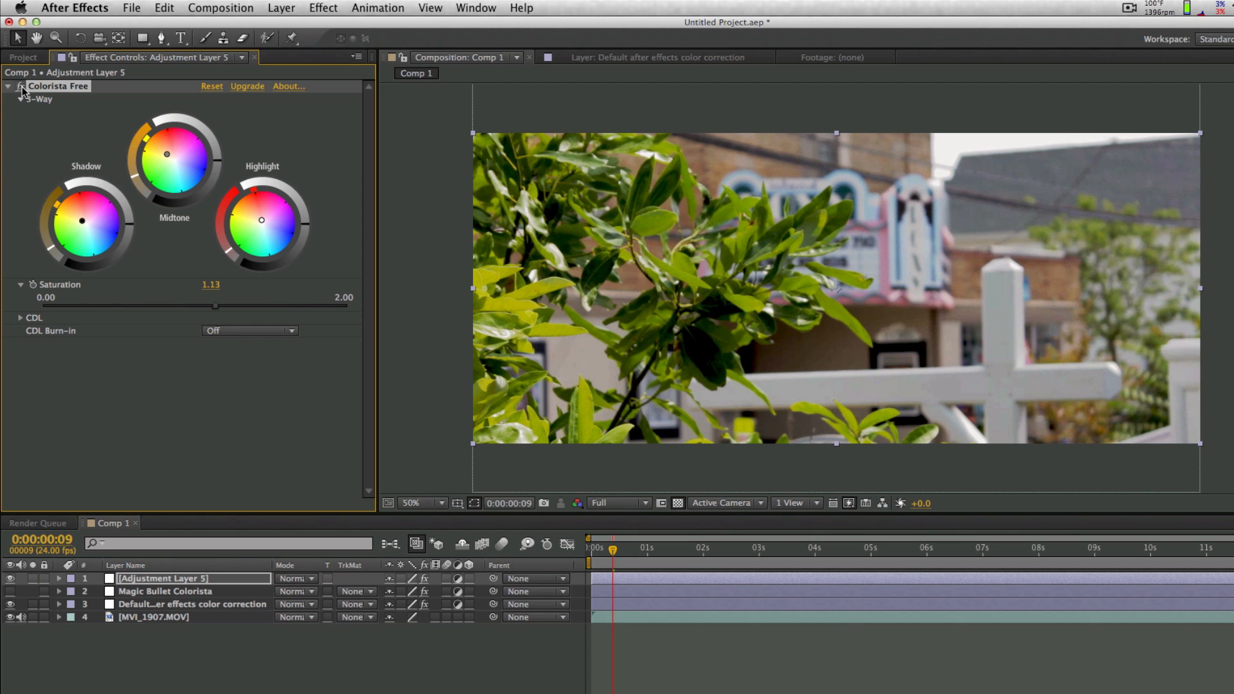
{"action": "left_click", "coordinate": [191, 603]}
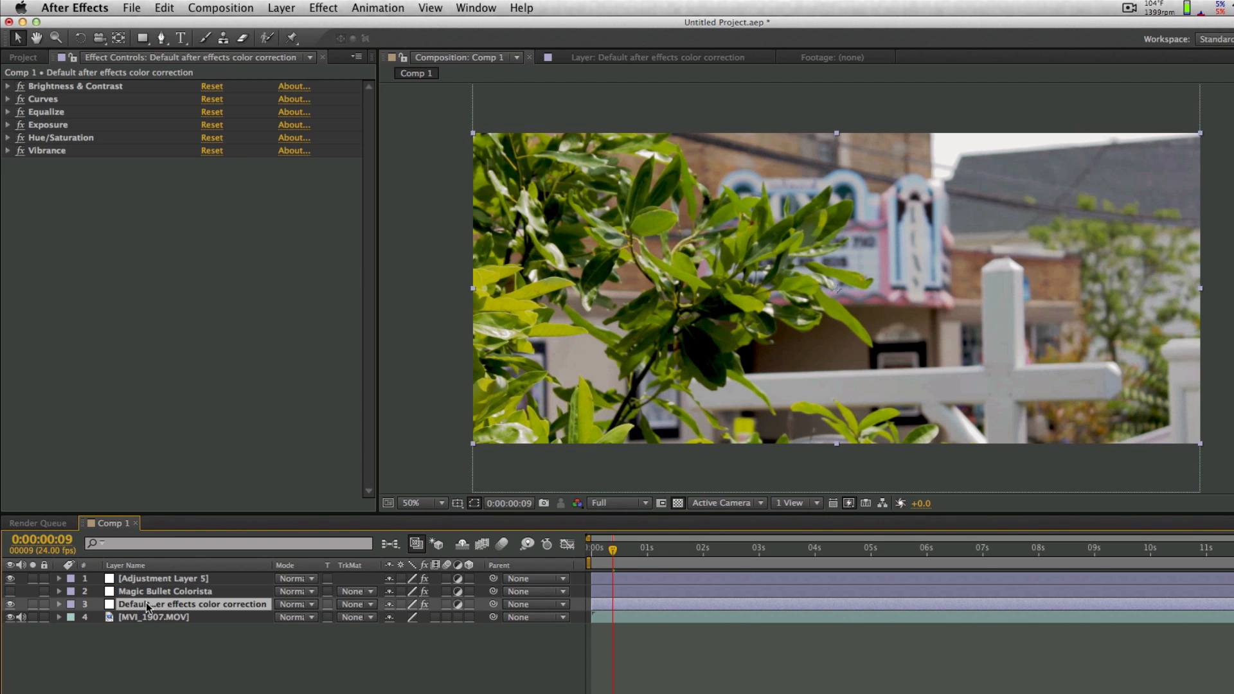
{"action": "left_click", "coordinate": [161, 577]}
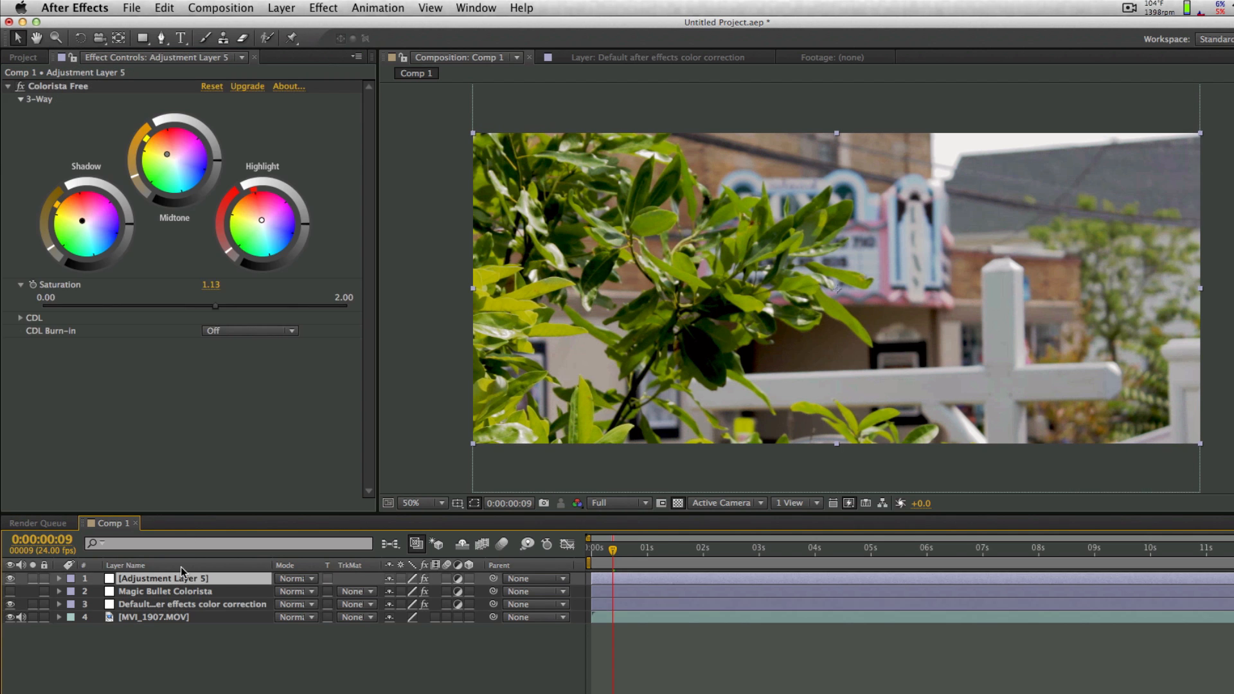